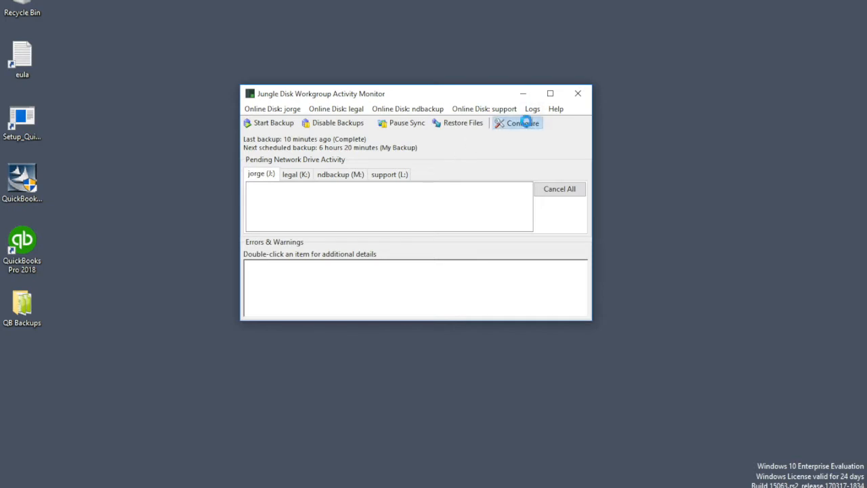
# Open Configure from the Activity Monitor, view Account Settings, then return to Application Settings
pyautogui.click(520, 122)
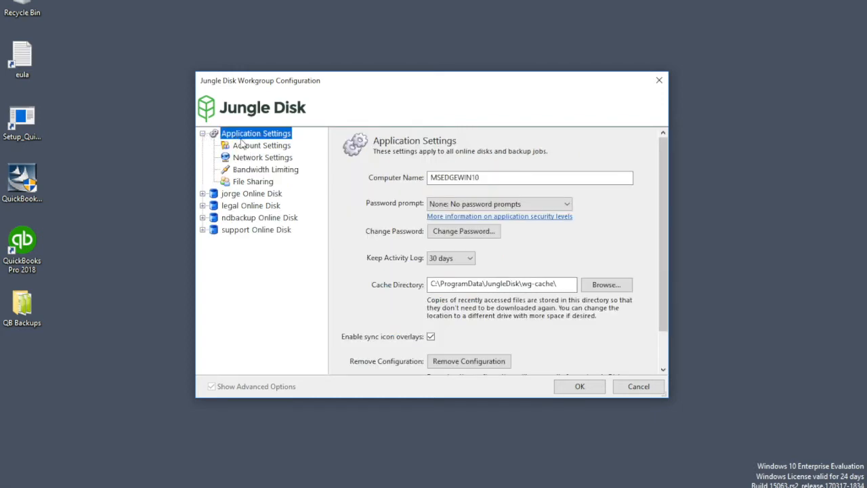
pyautogui.click(261, 145)
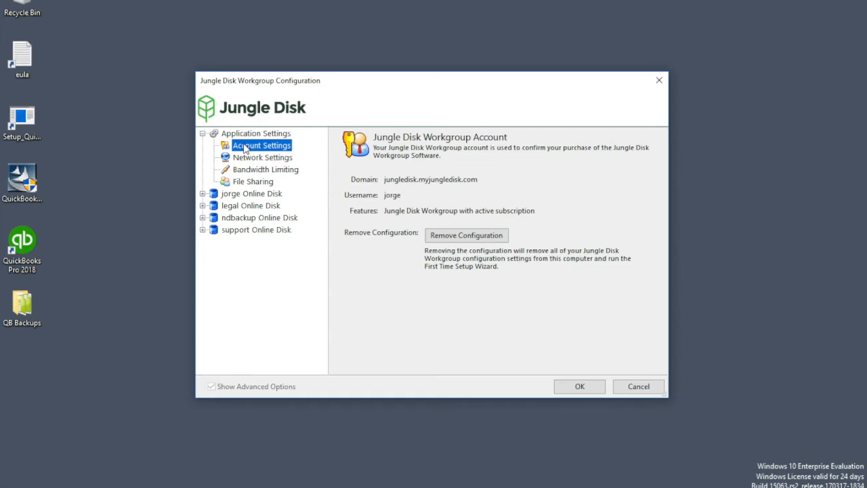
pyautogui.click(265, 170)
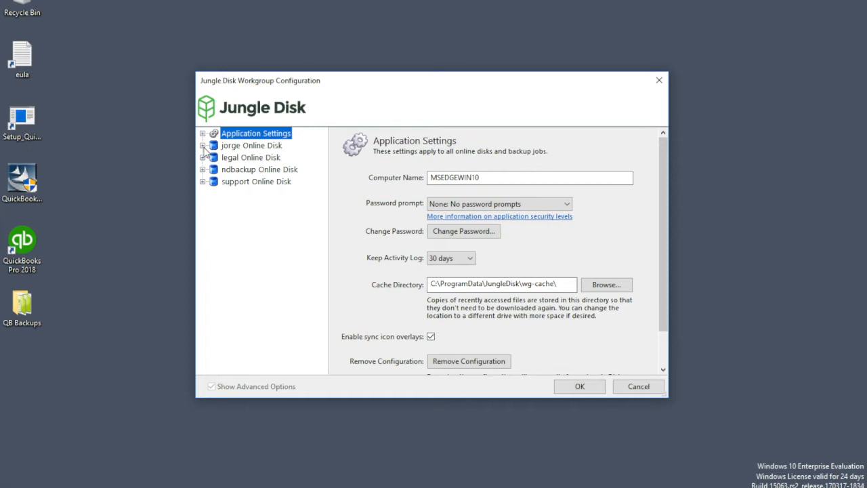
# Expand the jorge online disk and its Network Drive node, selecting Local Drive Mapping
pyautogui.click(203, 145)
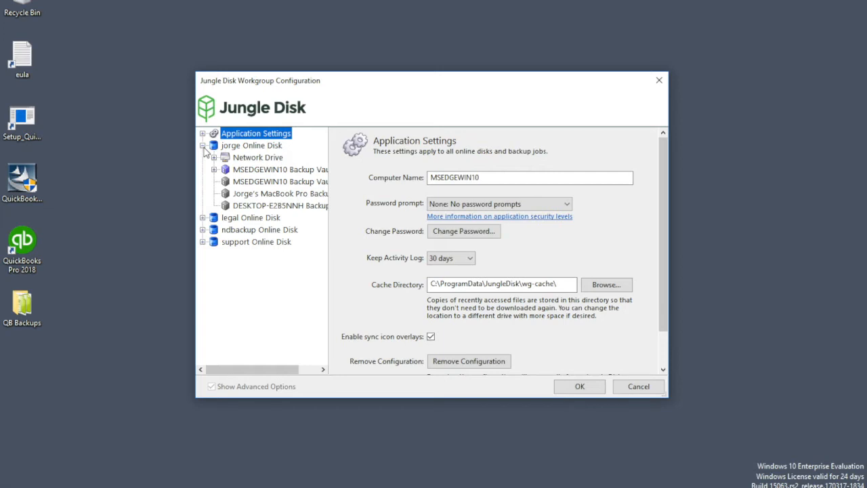
pyautogui.moveTo(266, 157)
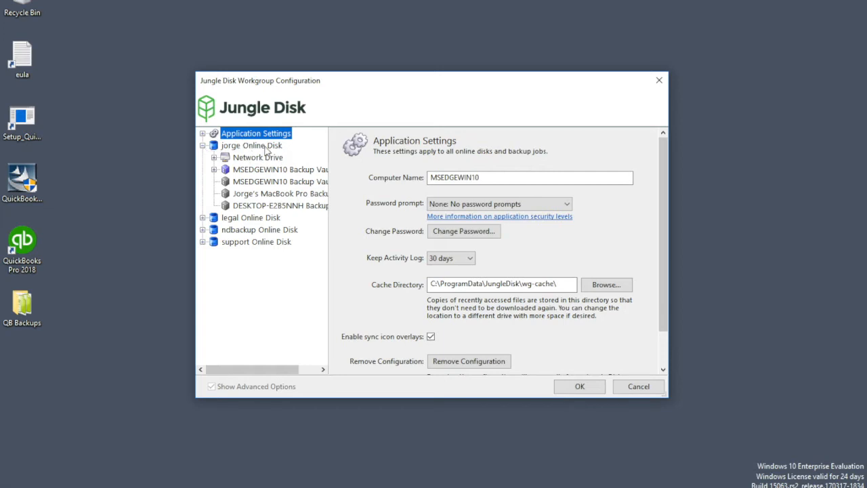
pyautogui.moveTo(255, 168)
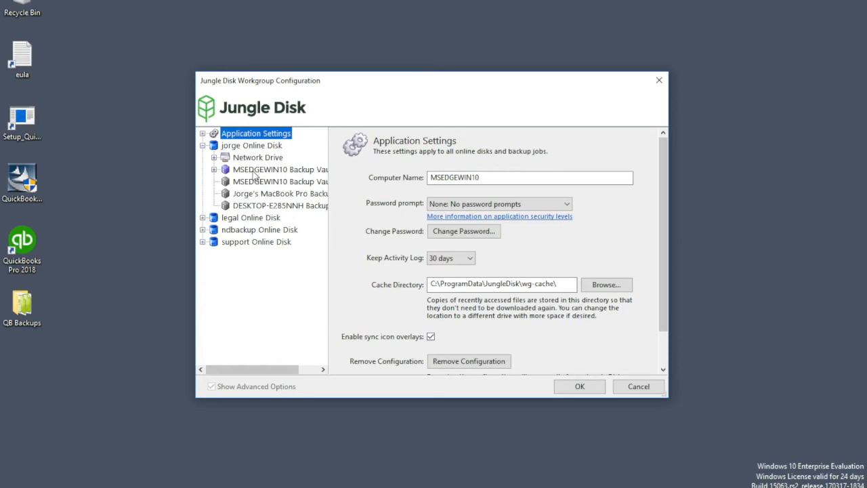
pyautogui.click(214, 157)
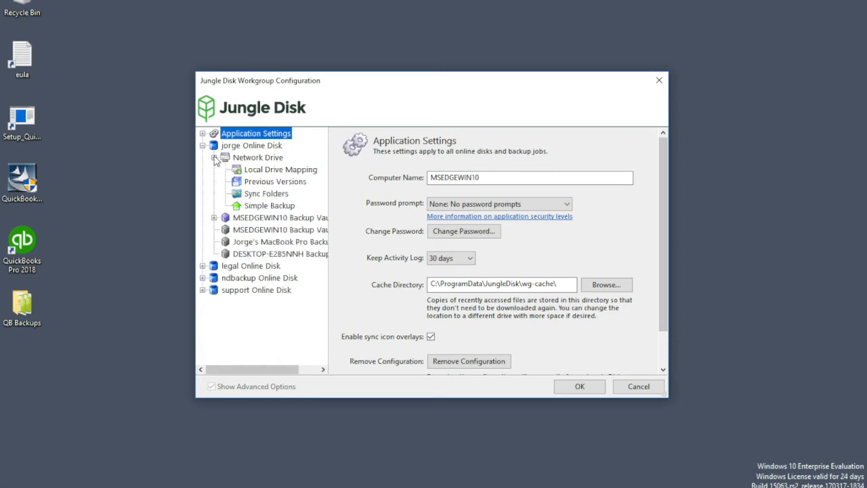
pyautogui.click(279, 168)
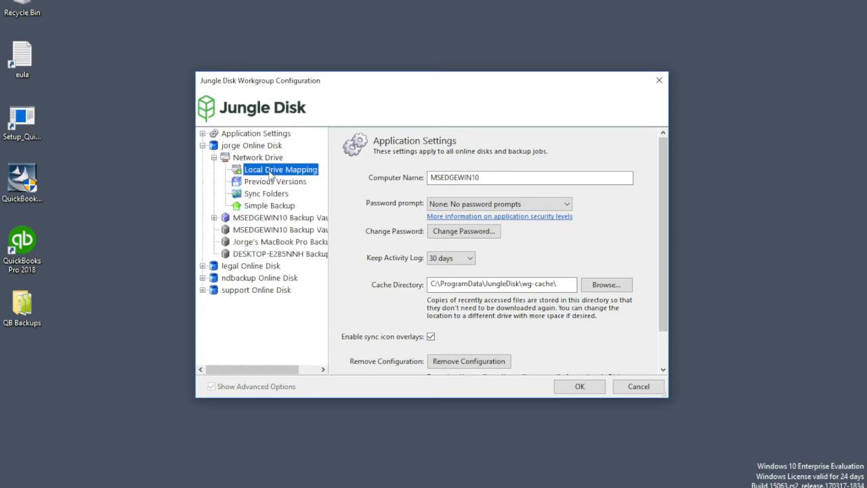
# Show the jorge disk's local drive mapping and view a mapped online drive in File Explorer
pyautogui.click(280, 169)
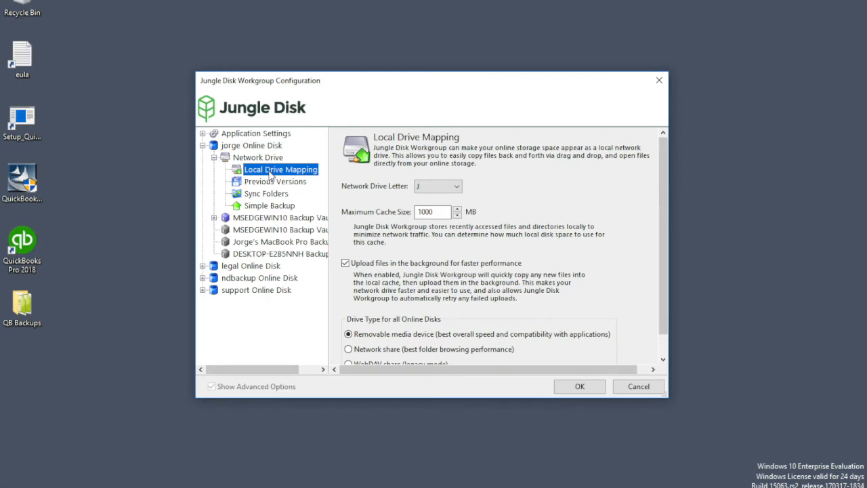
pyautogui.moveTo(447, 203)
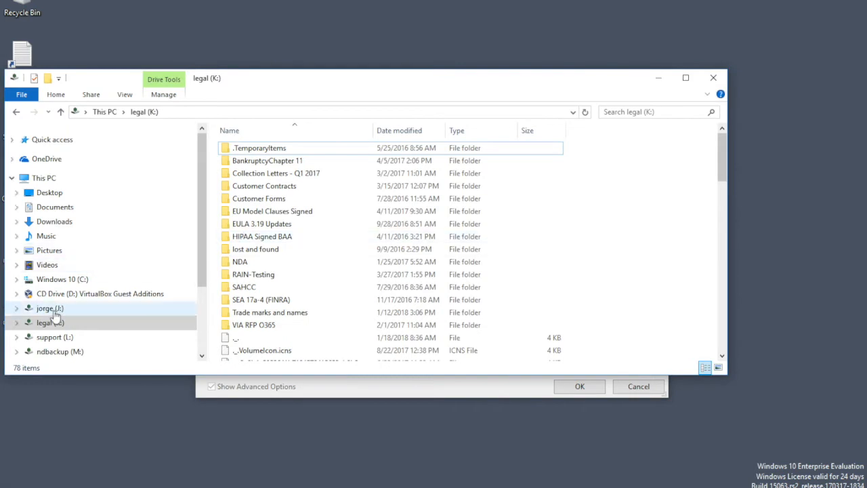
pyautogui.click(46, 309)
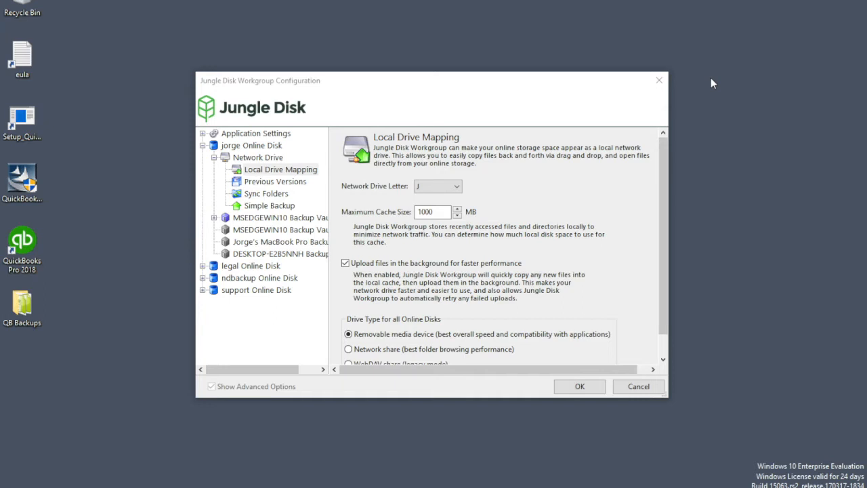
pyautogui.moveTo(620, 126)
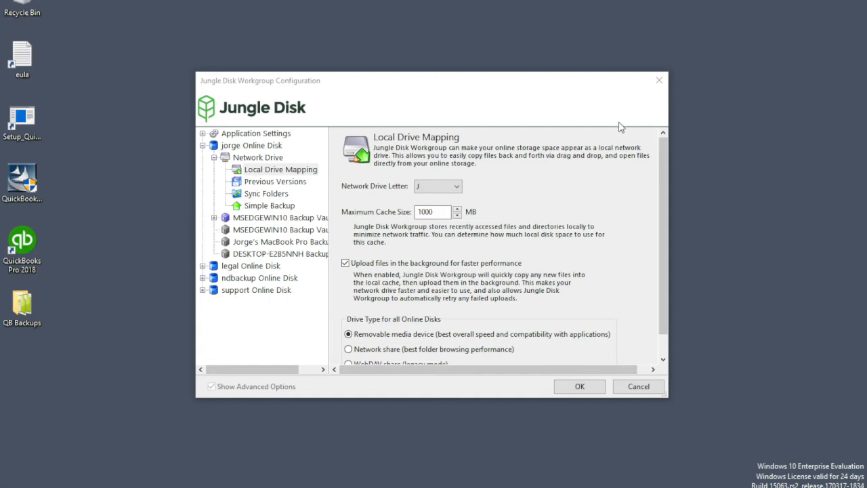
# In Previous Versions, lower the large-file size limit for keeping versions to 4999 MB
pyautogui.click(273, 181)
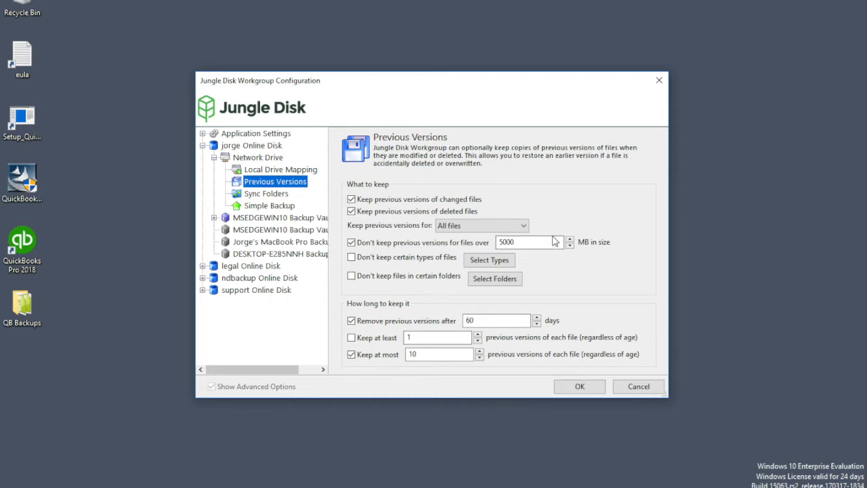
pyautogui.click(569, 245)
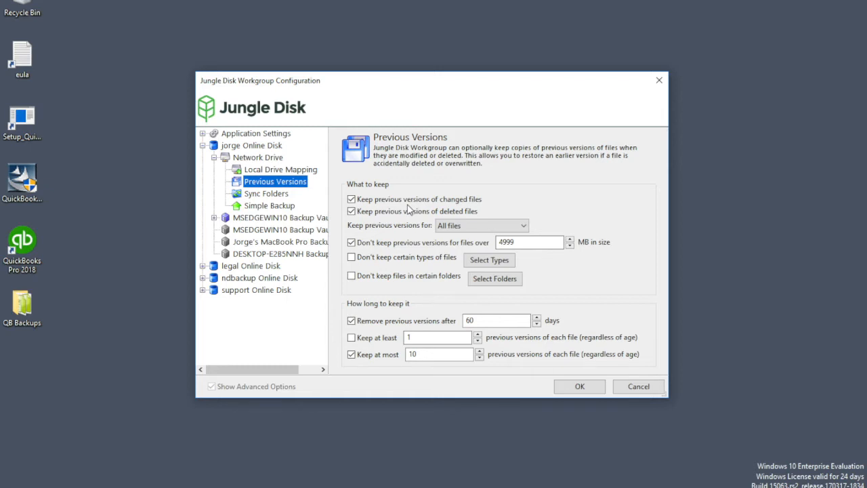
pyautogui.moveTo(395, 222)
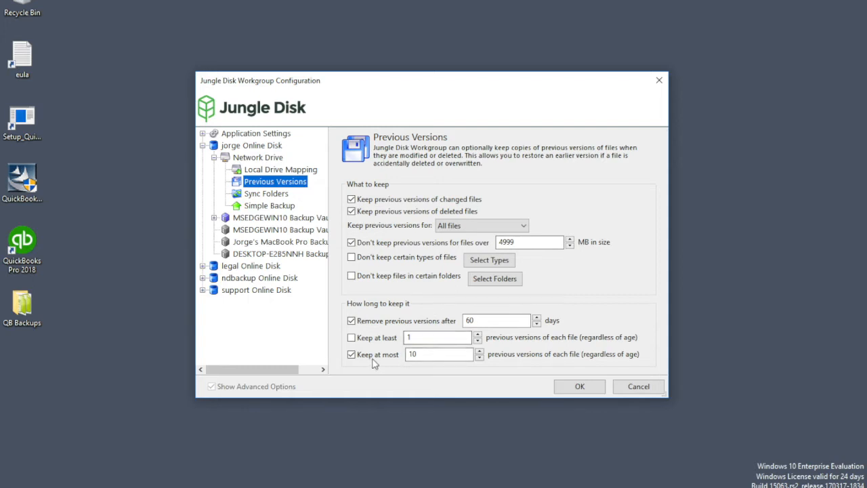
pyautogui.moveTo(531, 355)
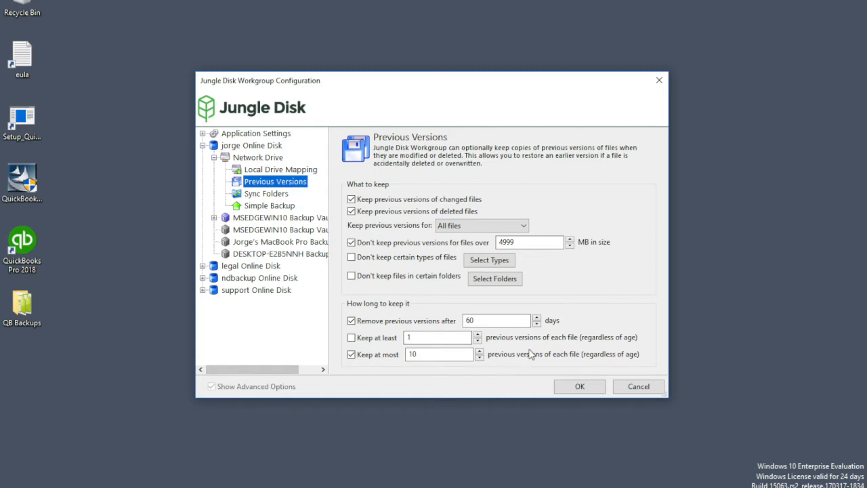
pyautogui.moveTo(543, 341)
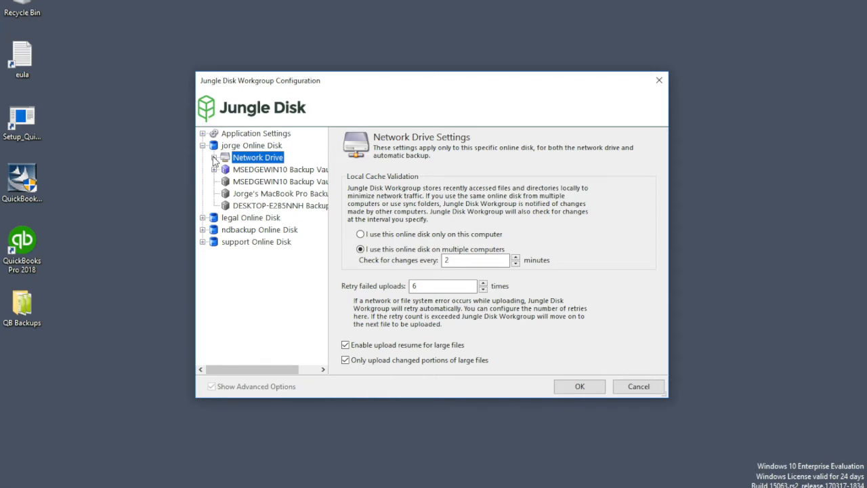
# Expand the MSEDGEWIN10 backup vault and its jobs to show the My Backup job settings
pyautogui.click(281, 168)
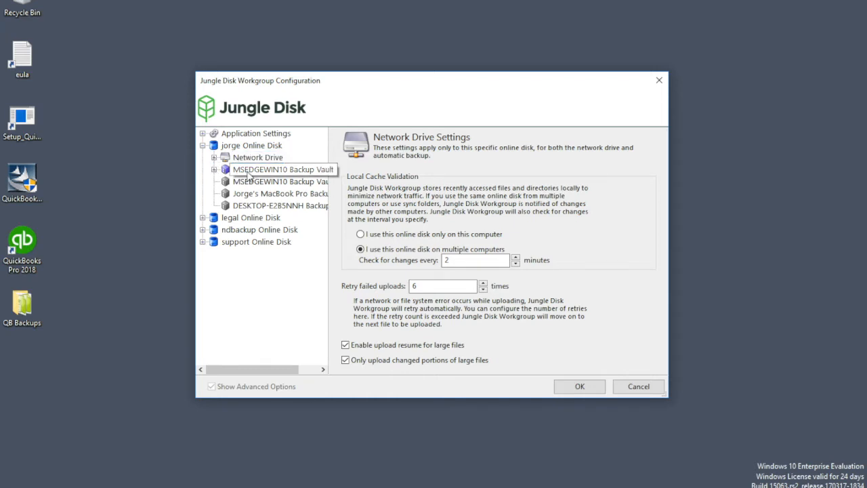
pyautogui.click(272, 168)
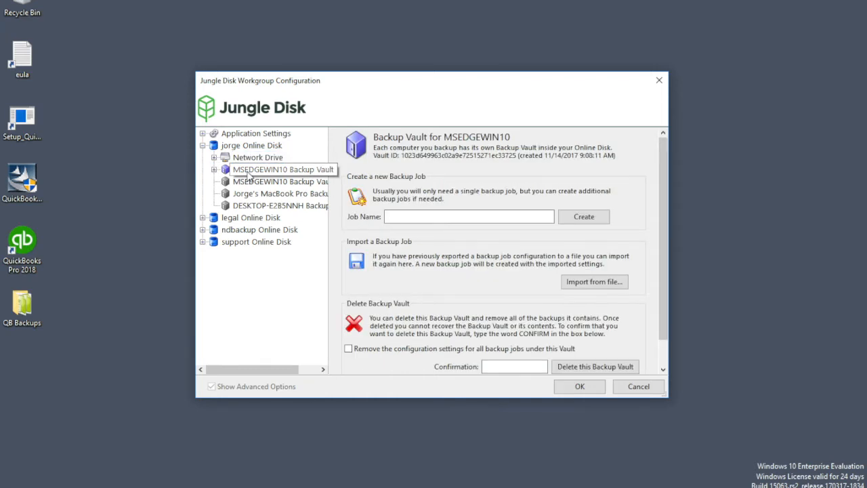
pyautogui.click(274, 168)
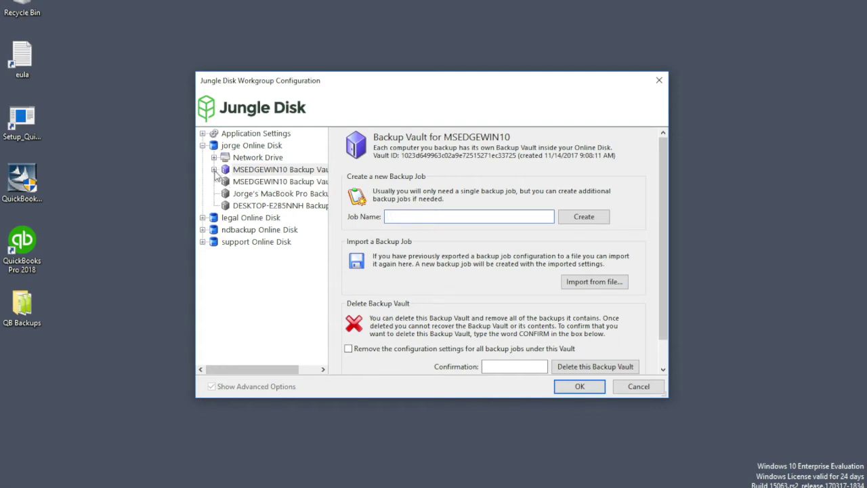
pyautogui.click(213, 169)
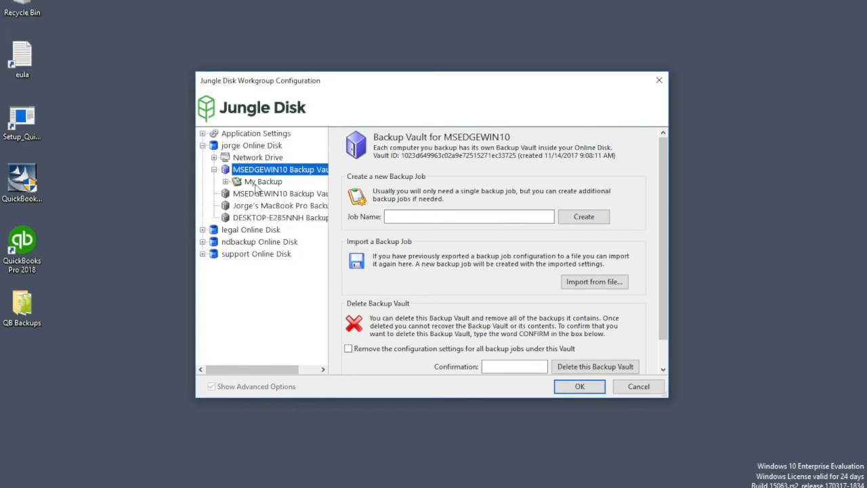
pyautogui.click(224, 182)
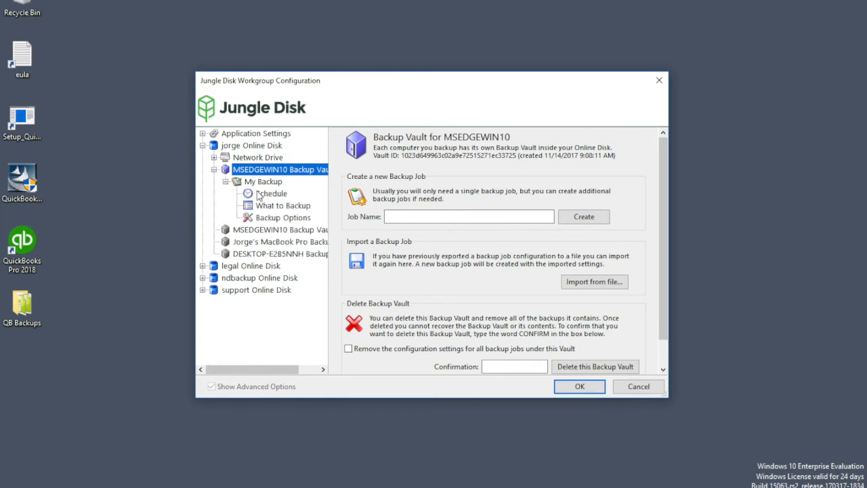
pyautogui.click(263, 182)
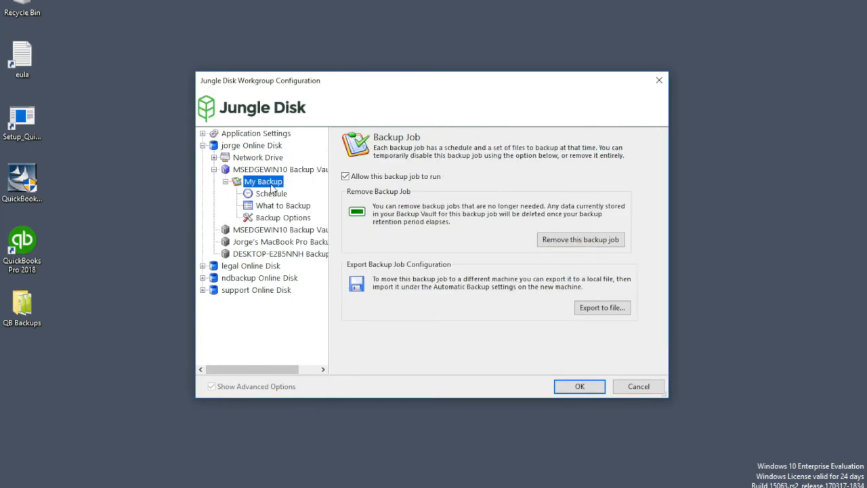
# Schedule My Backup once a day at 5:30 PM, running missed backups as soon as possible
pyautogui.click(271, 192)
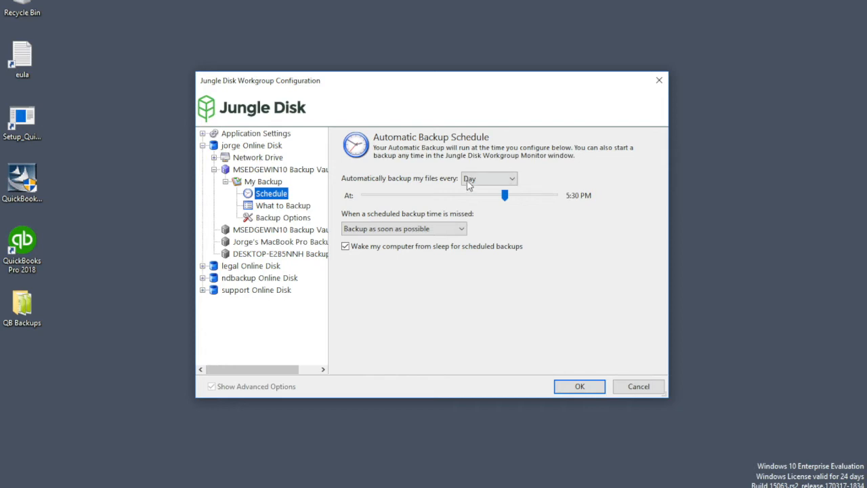
pyautogui.moveTo(493, 202)
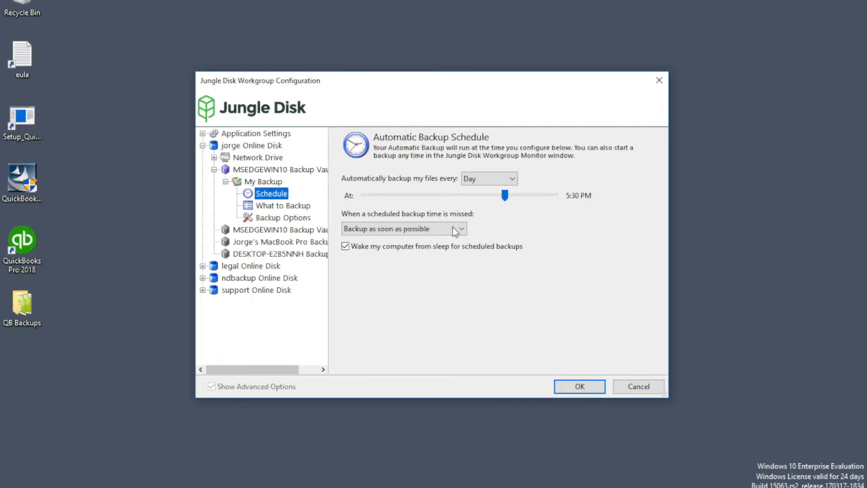
pyautogui.click(461, 227)
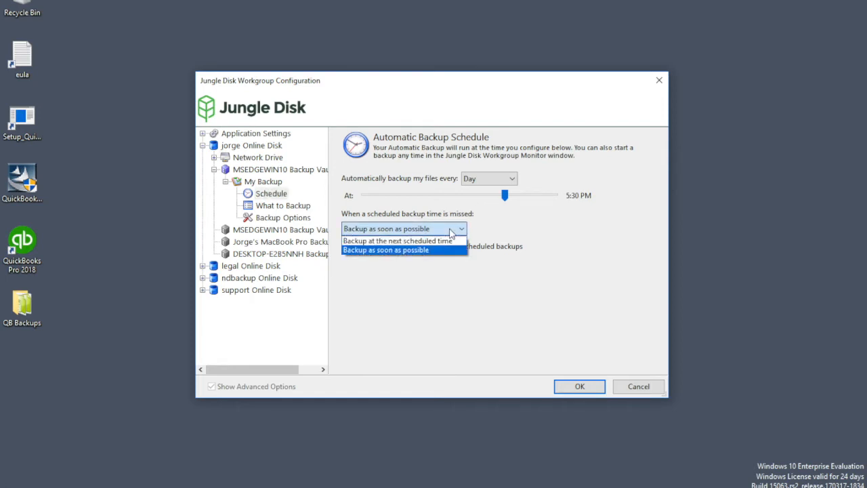
pyautogui.moveTo(420, 241)
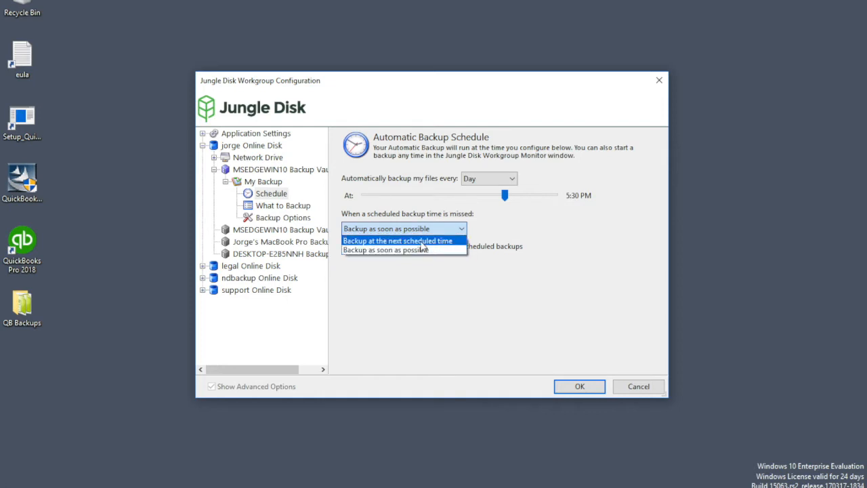
pyautogui.moveTo(444, 248)
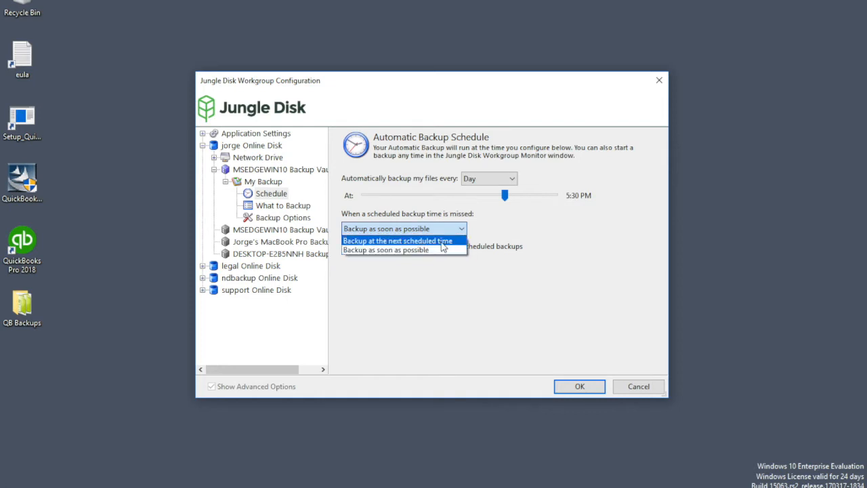
pyautogui.moveTo(422, 251)
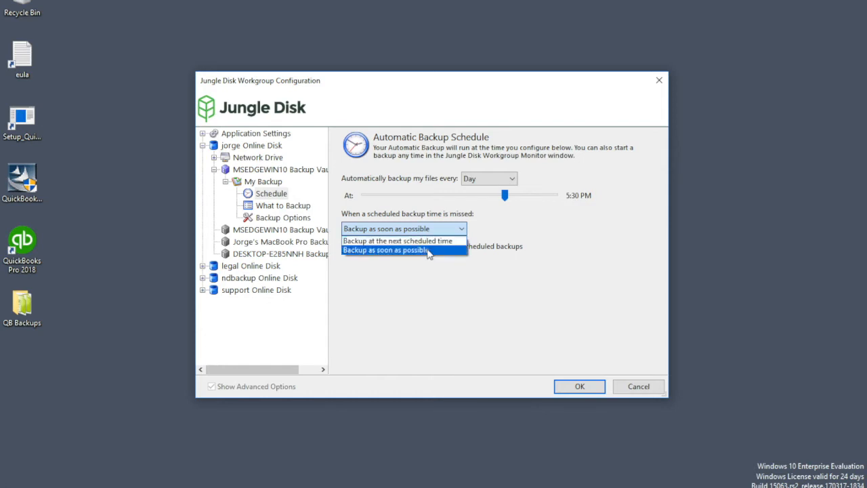
pyautogui.click(384, 250)
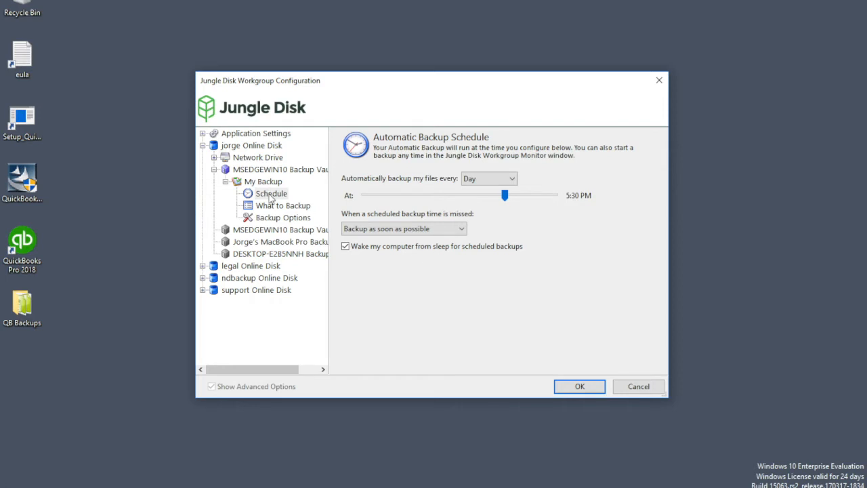
pyautogui.moveTo(458, 195)
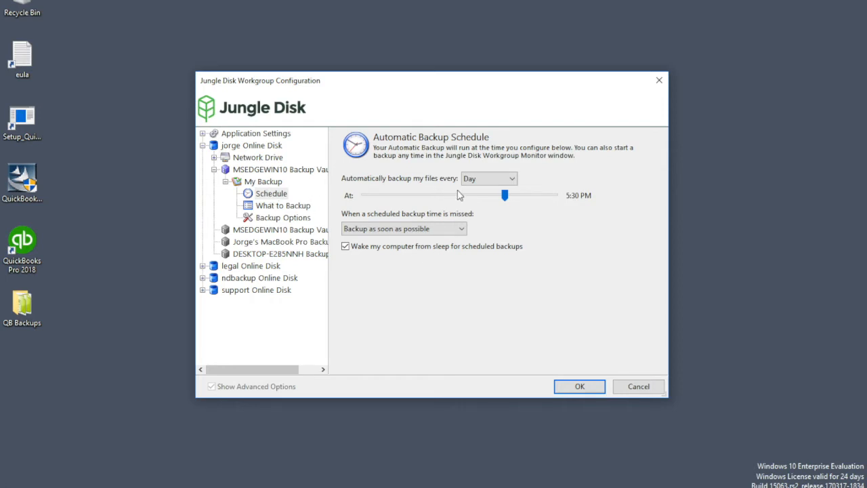
pyautogui.click(506, 178)
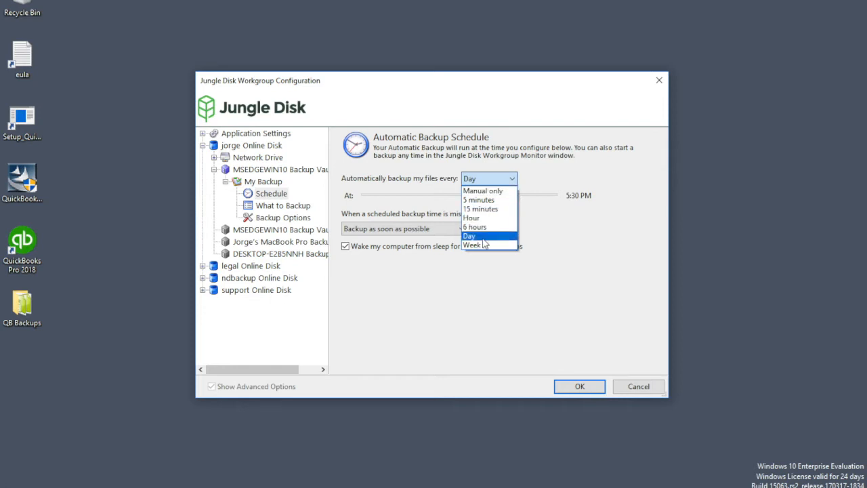
pyautogui.click(481, 236)
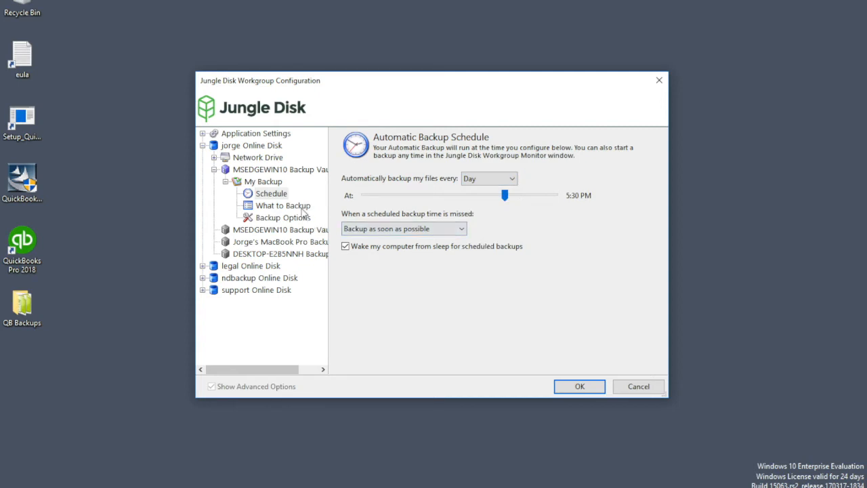
# Review What to Backup, confirming only the Desktop QB Backups folder (10 files, 77 MB) is included
pyautogui.click(282, 205)
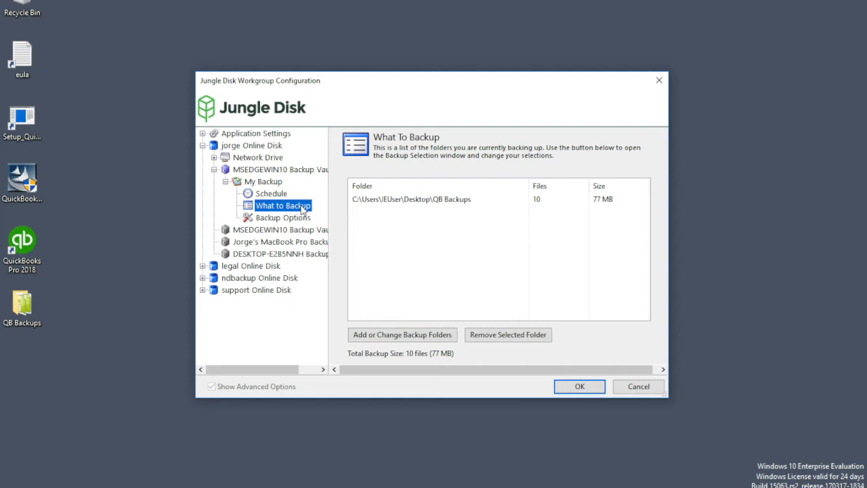
pyautogui.moveTo(377, 341)
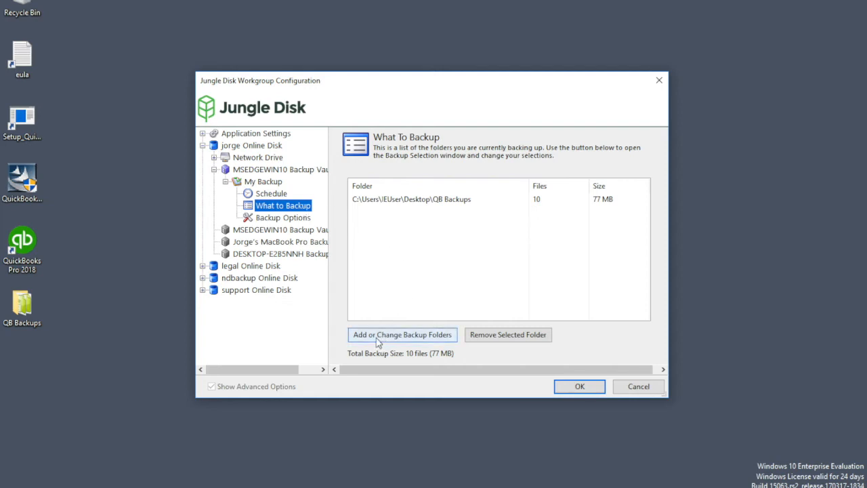
pyautogui.moveTo(386, 341)
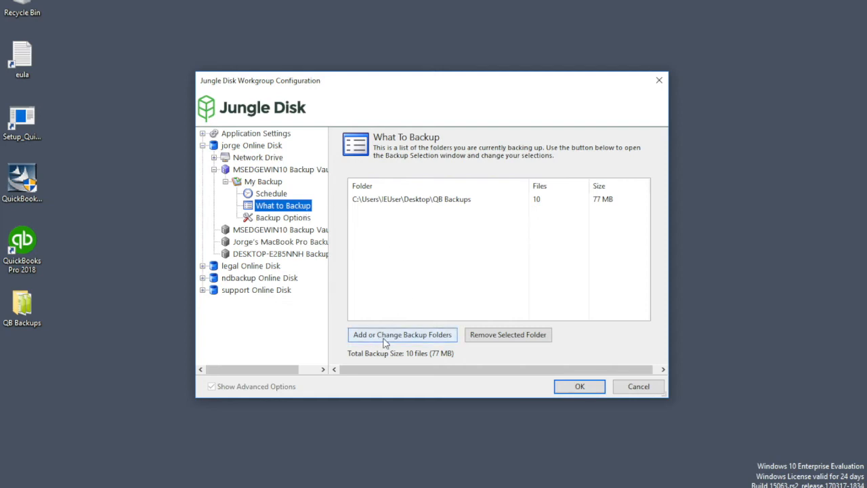
pyautogui.click(401, 335)
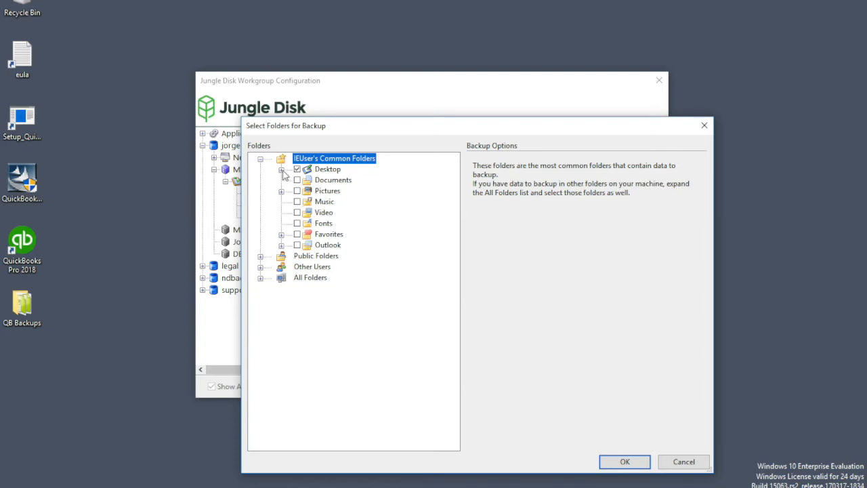
pyautogui.click(282, 168)
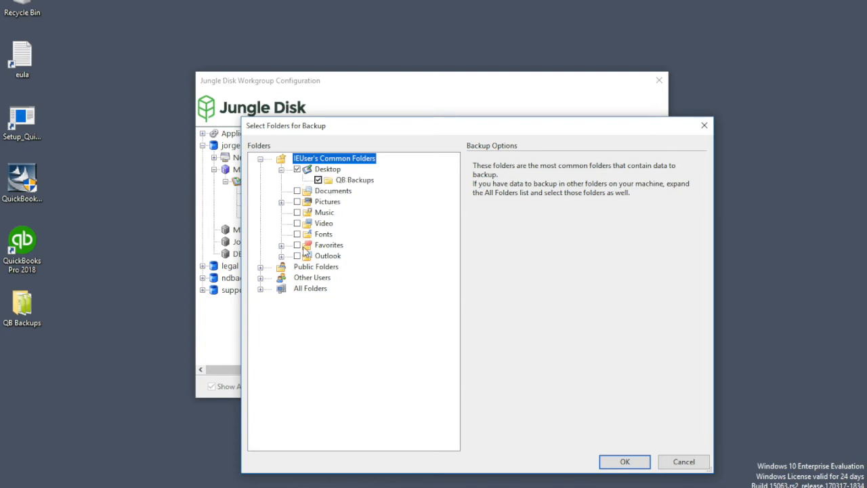
pyautogui.click(282, 200)
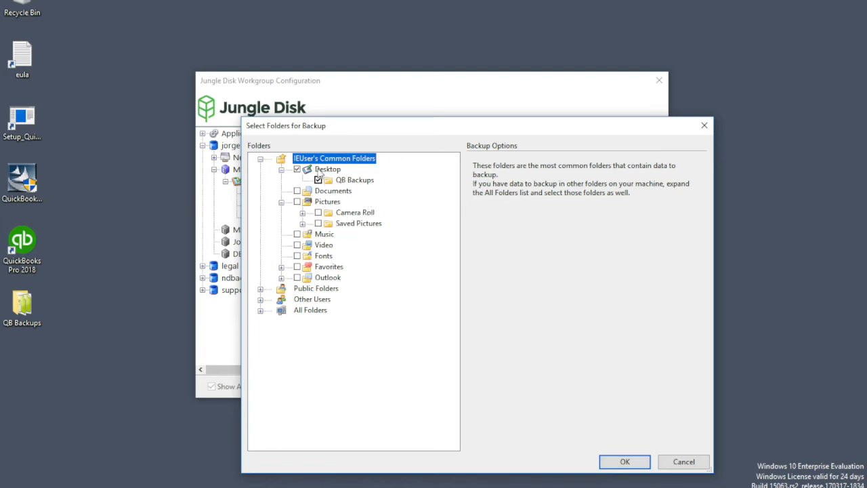
pyautogui.moveTo(334, 179)
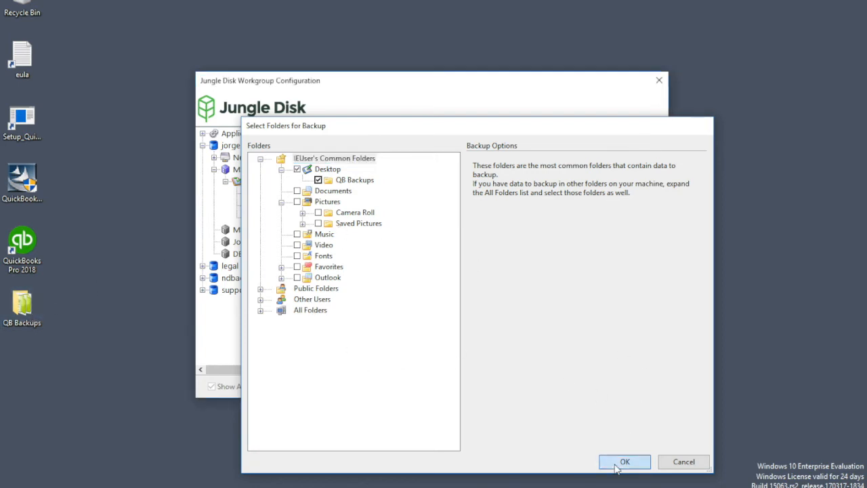
pyautogui.click(627, 461)
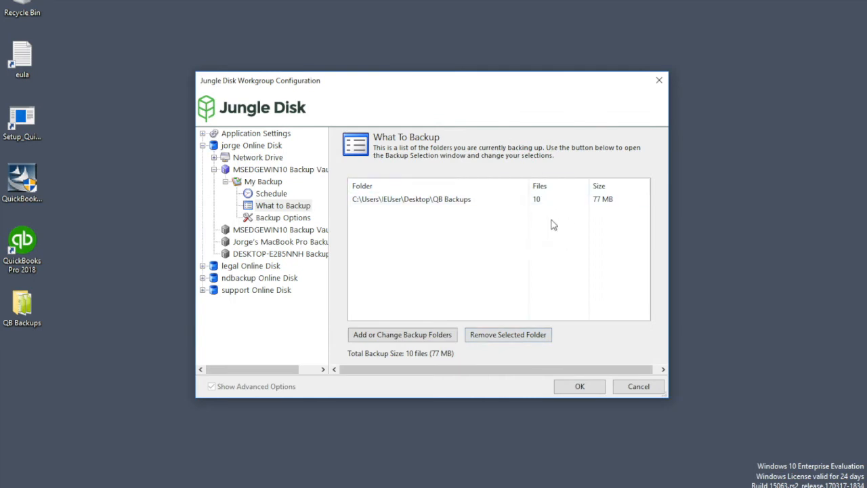
pyautogui.moveTo(618, 228)
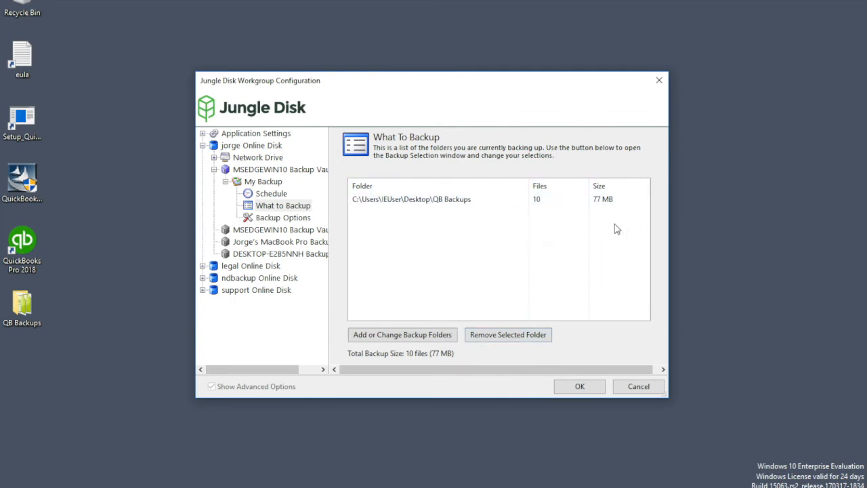
pyautogui.moveTo(468, 363)
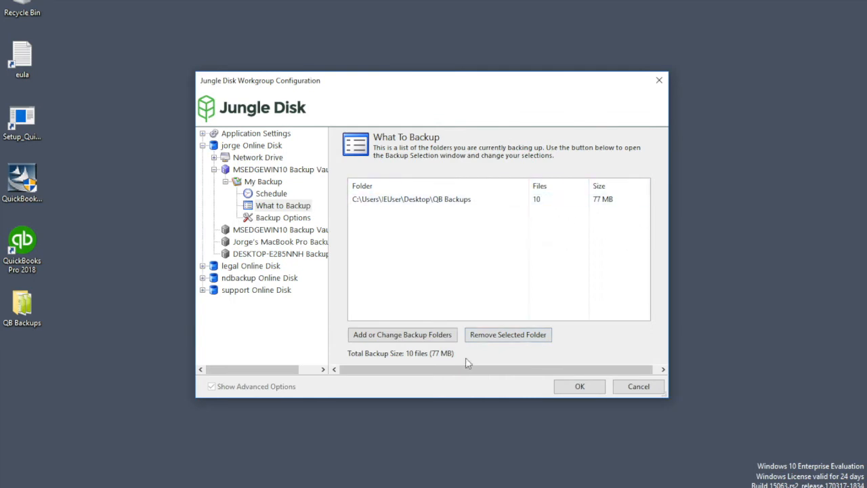
pyautogui.moveTo(423, 362)
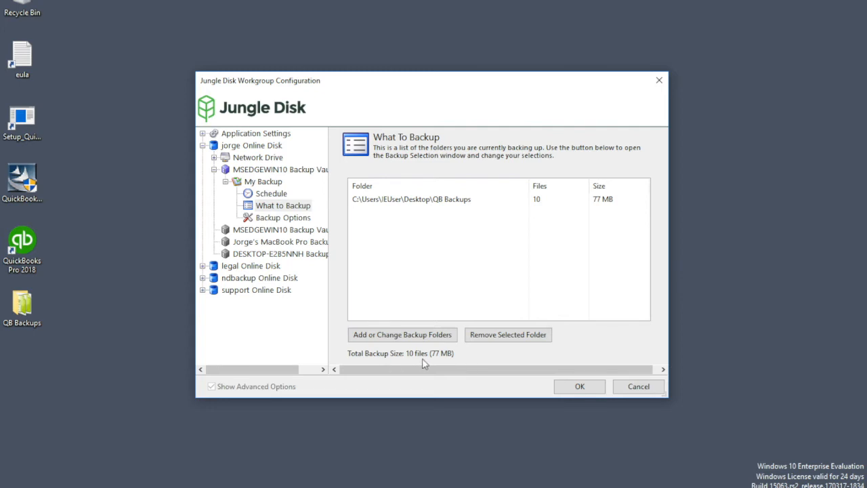
pyautogui.moveTo(454, 358)
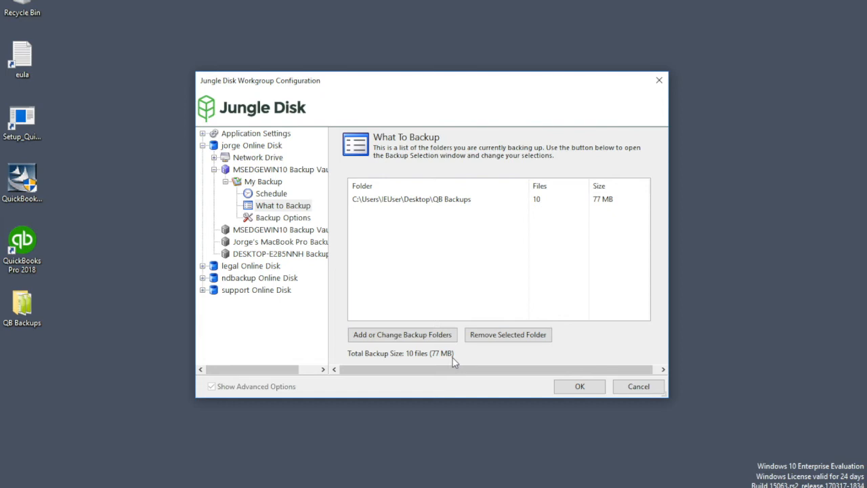
pyautogui.moveTo(442, 358)
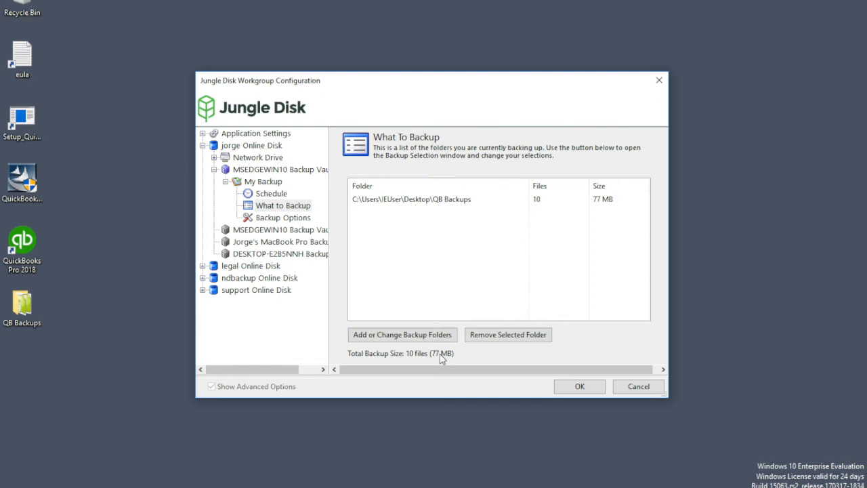
pyautogui.moveTo(374, 338)
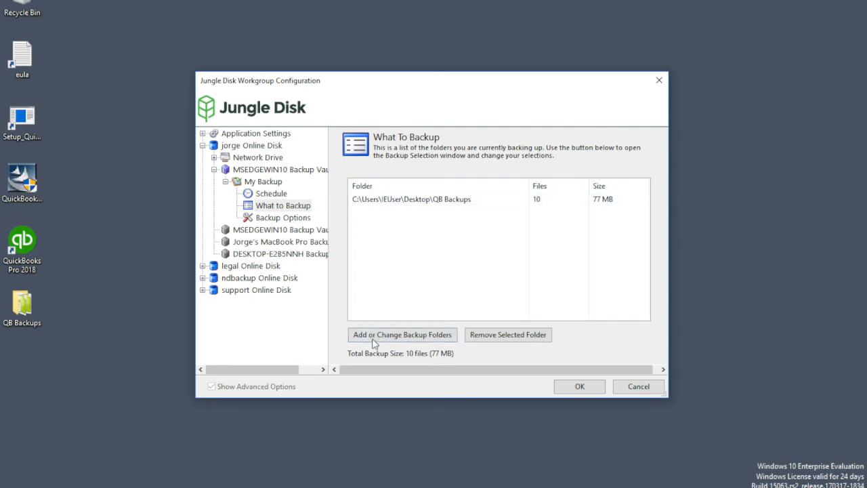
pyautogui.moveTo(393, 258)
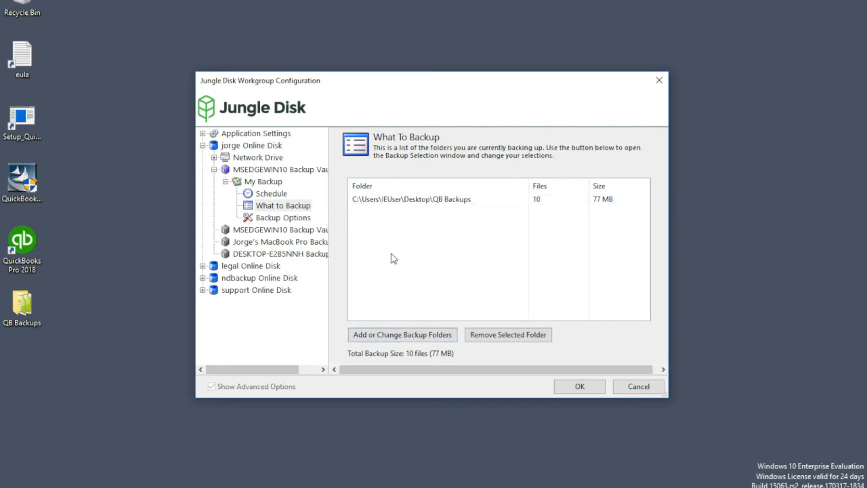
# In Backup Options, set reporting to 'Report backup summaries and detailed logs'
pyautogui.click(282, 217)
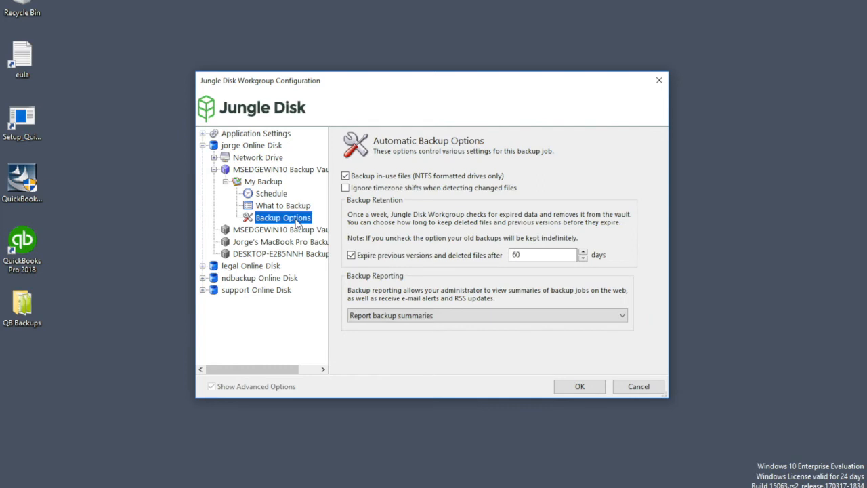
pyautogui.moveTo(420, 263)
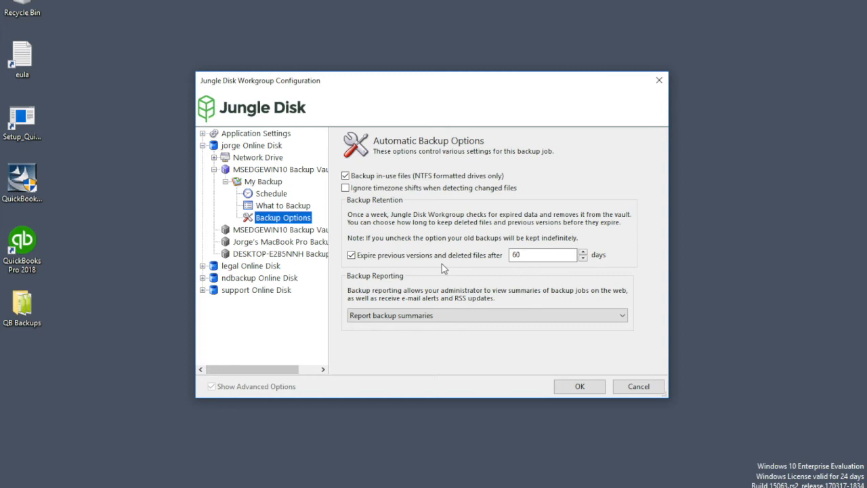
pyautogui.moveTo(522, 314)
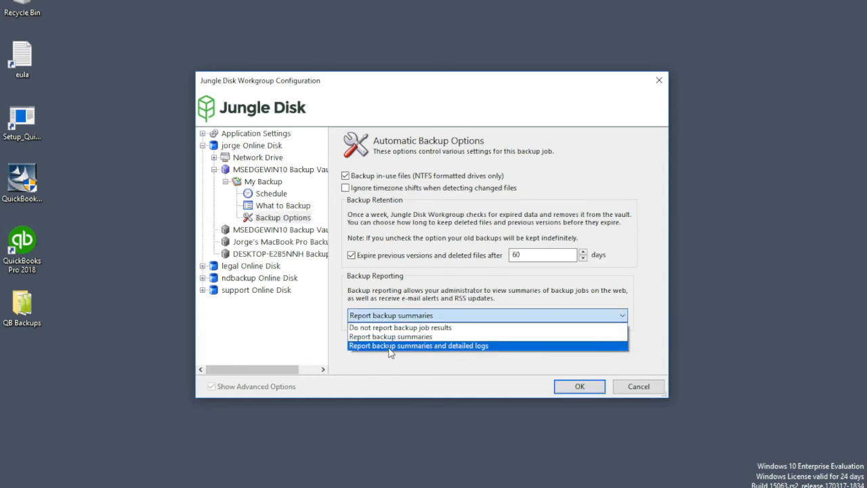
pyautogui.click(419, 346)
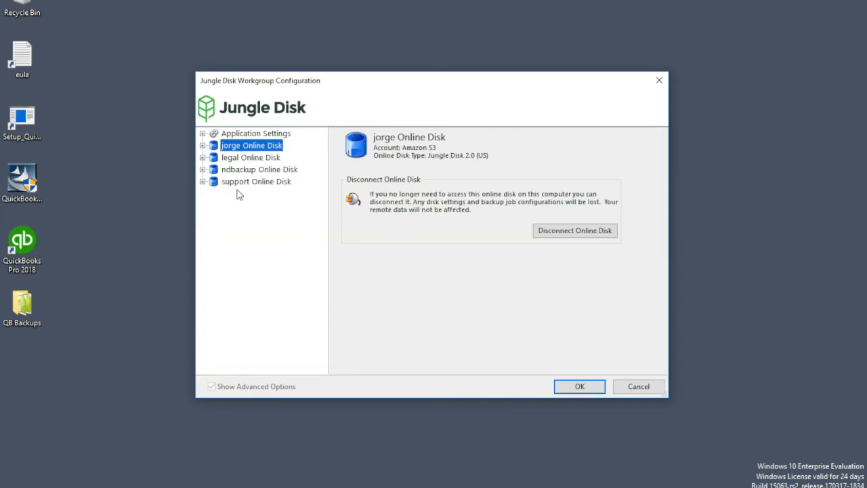
pyautogui.moveTo(252, 165)
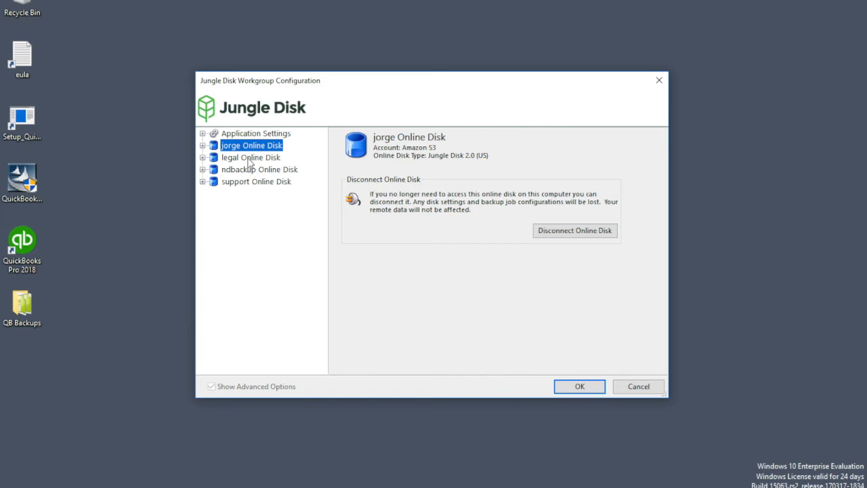
pyautogui.moveTo(229, 157)
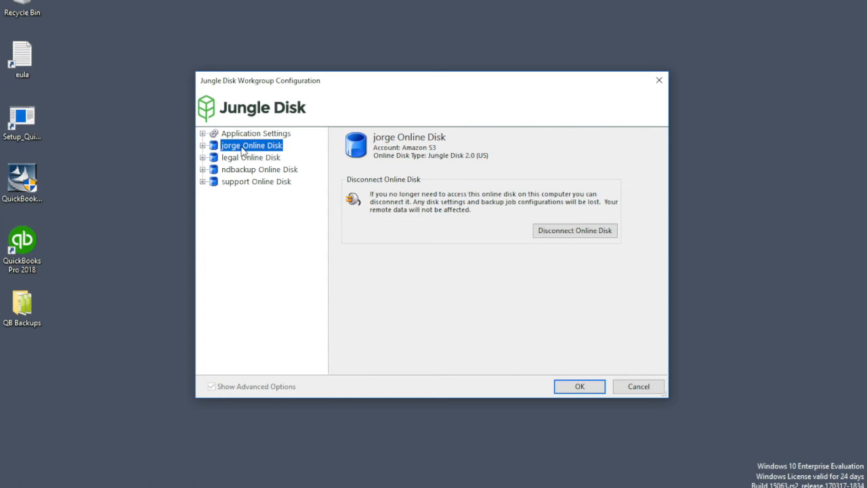
pyautogui.moveTo(235, 160)
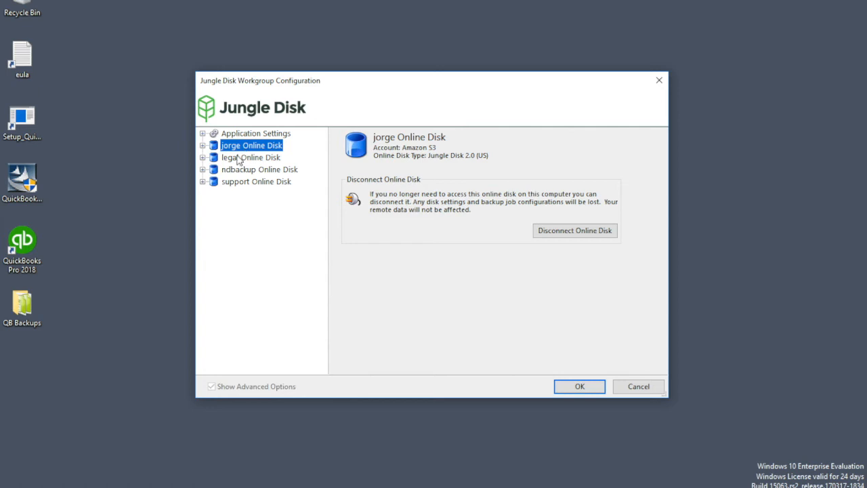
pyautogui.moveTo(233, 189)
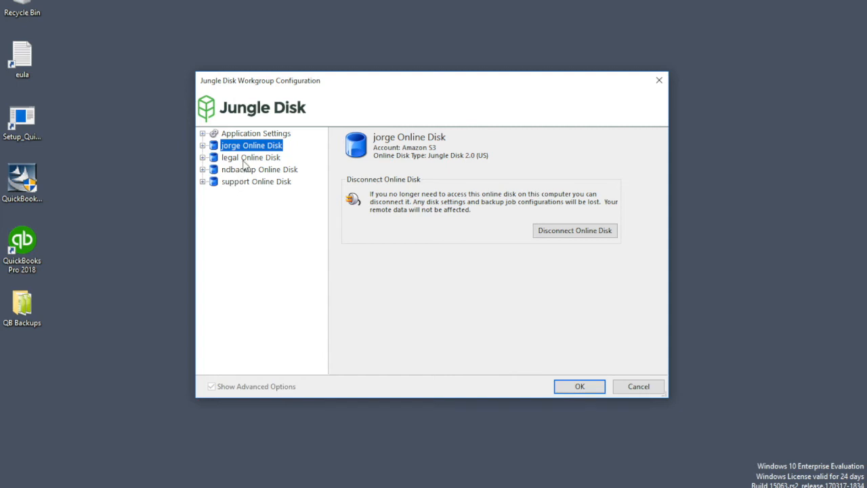
pyautogui.moveTo(237, 187)
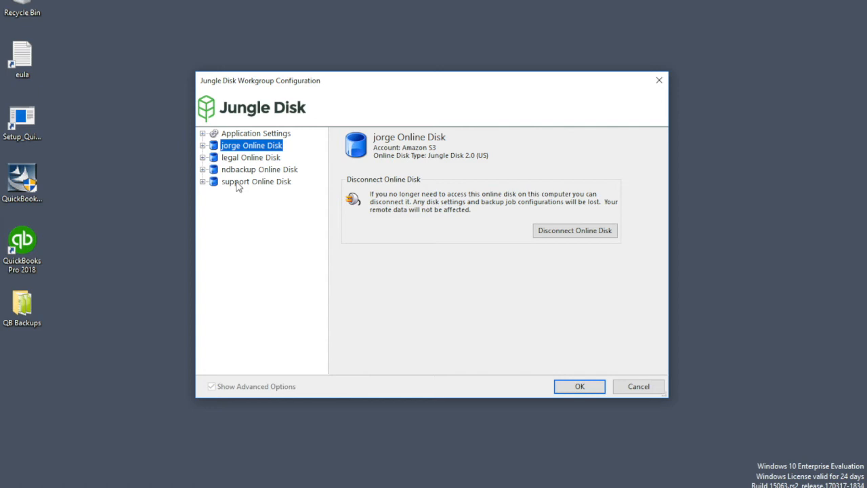
pyautogui.moveTo(233, 169)
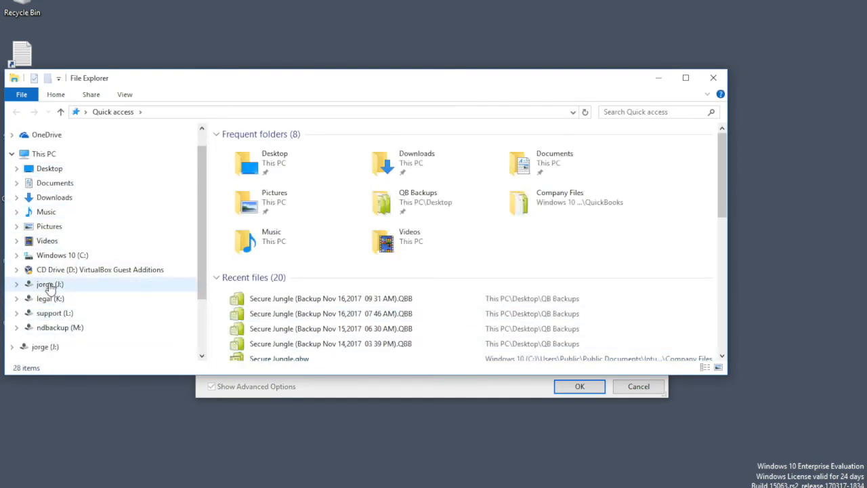
pyautogui.moveTo(61, 326)
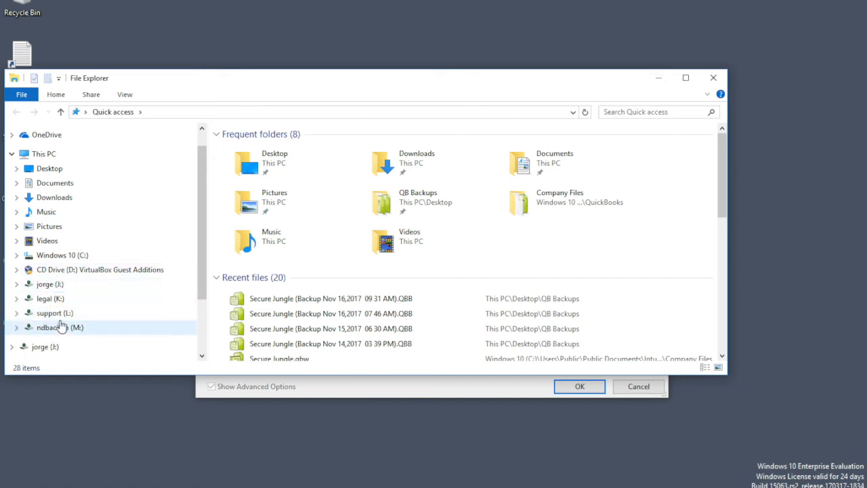
# Browse the folders on the mapped legal (K:) drive, then close File Explorer
pyautogui.click(48, 298)
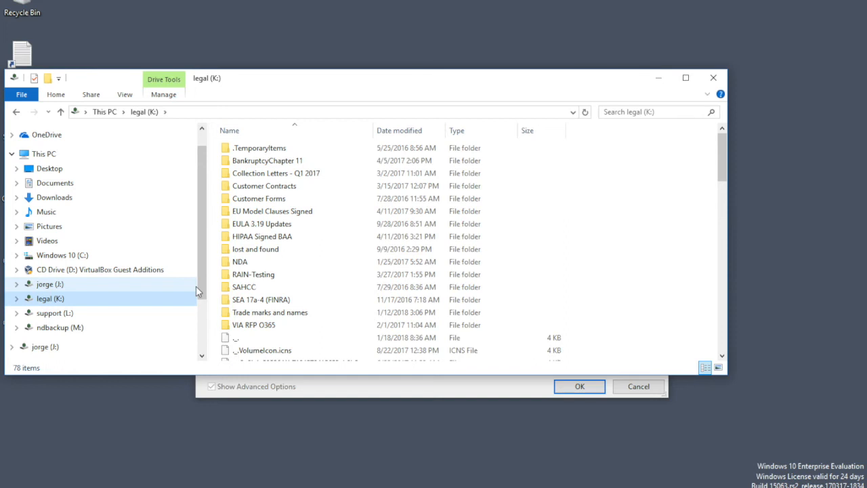
pyautogui.click(52, 313)
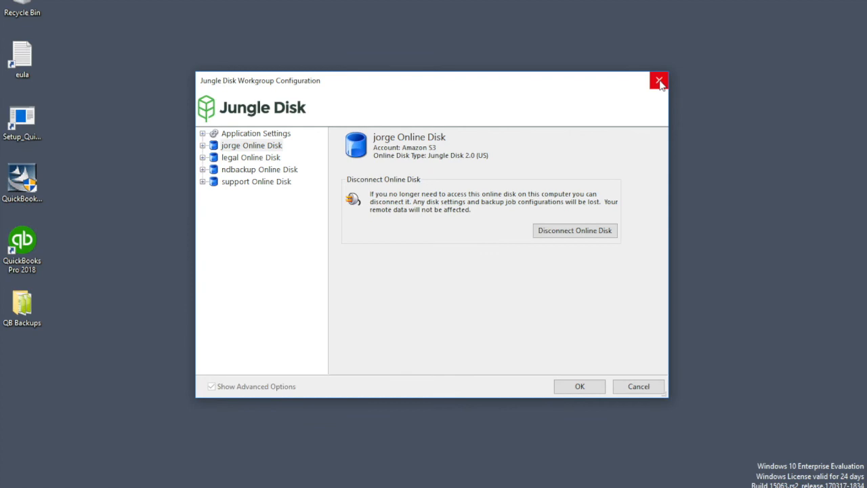
pyautogui.moveTo(233, 224)
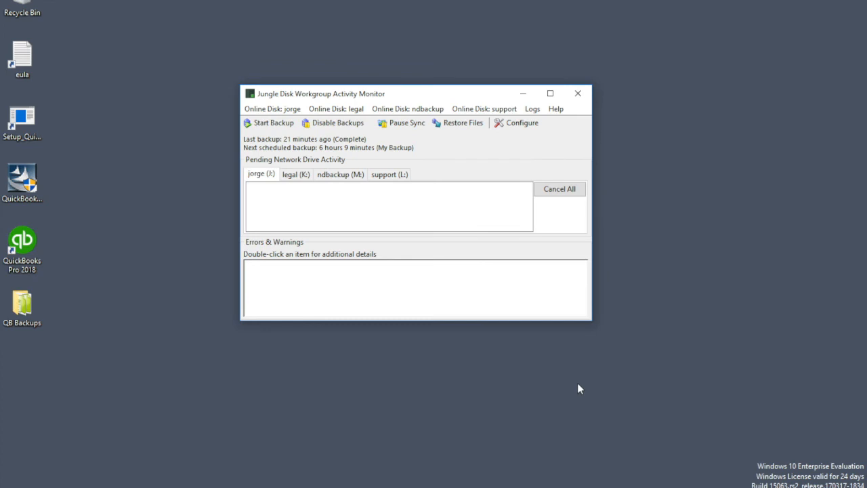
pyautogui.moveTo(452, 271)
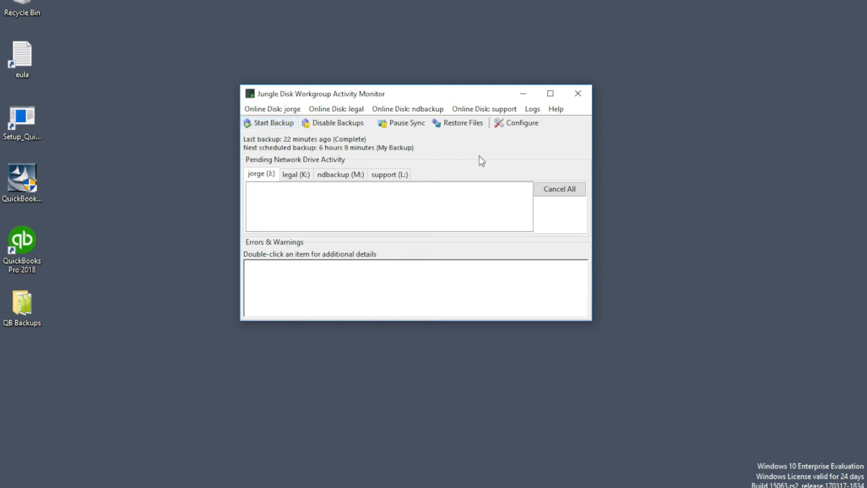
pyautogui.moveTo(467, 133)
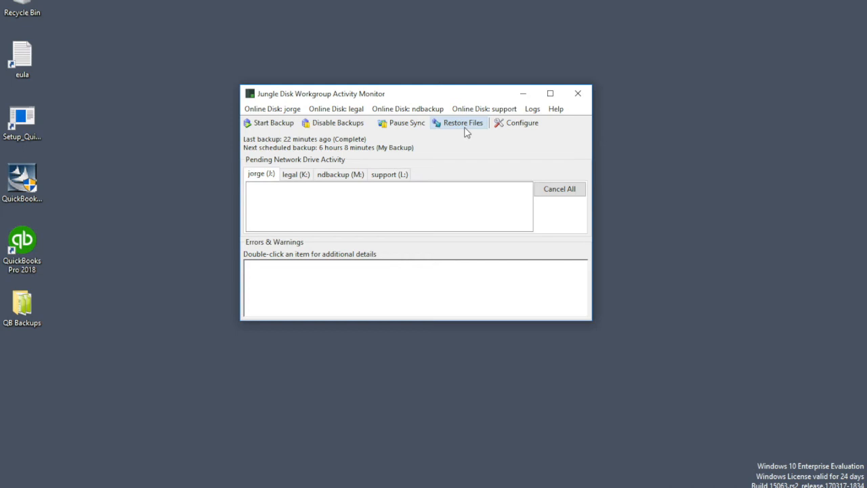
pyautogui.moveTo(455, 128)
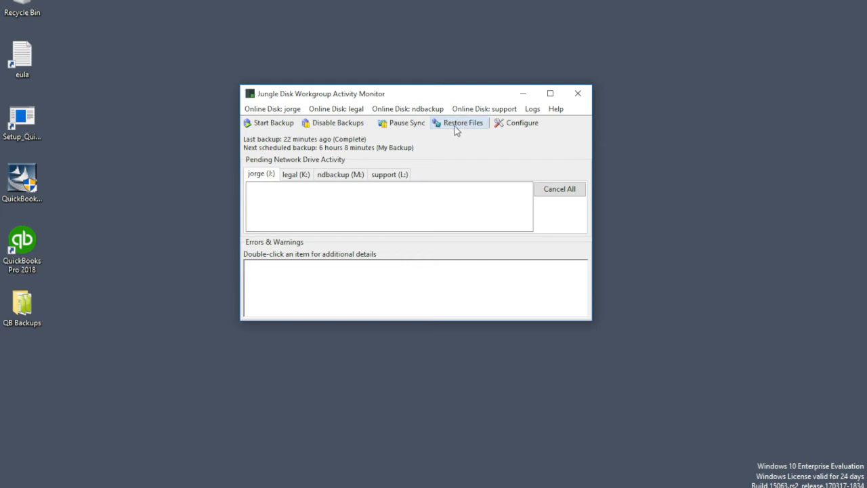
# Start Restore Files from the jorge disk using the MSEDGEWIN10 backup vault as source
pyautogui.click(462, 122)
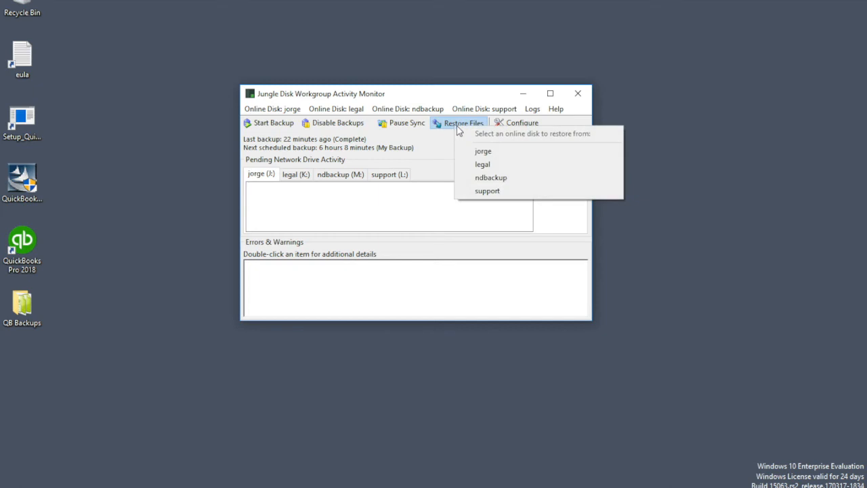
pyautogui.moveTo(492, 156)
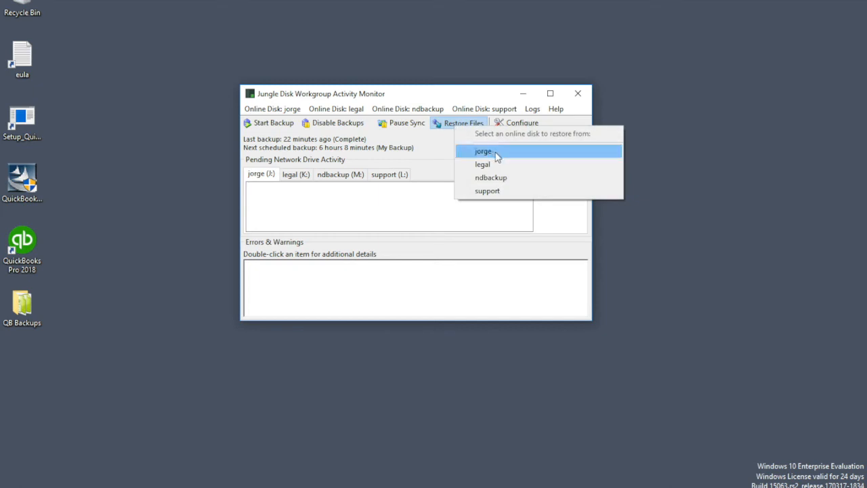
pyautogui.click(482, 151)
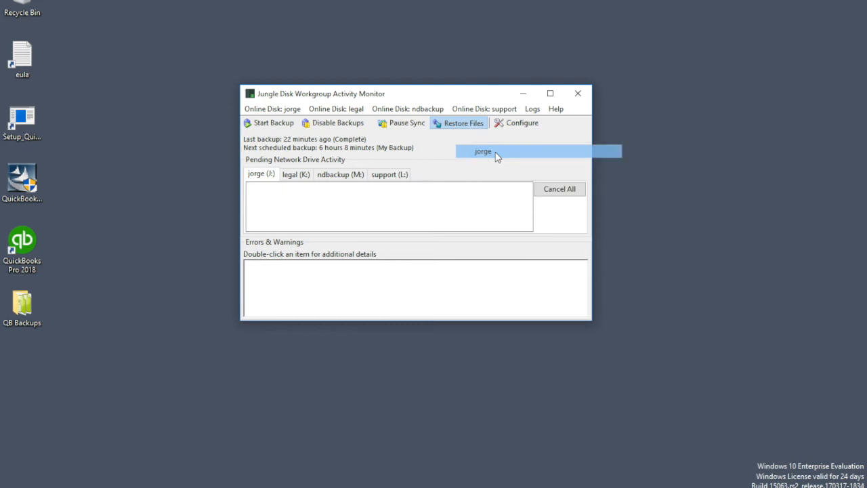
pyautogui.click(457, 122)
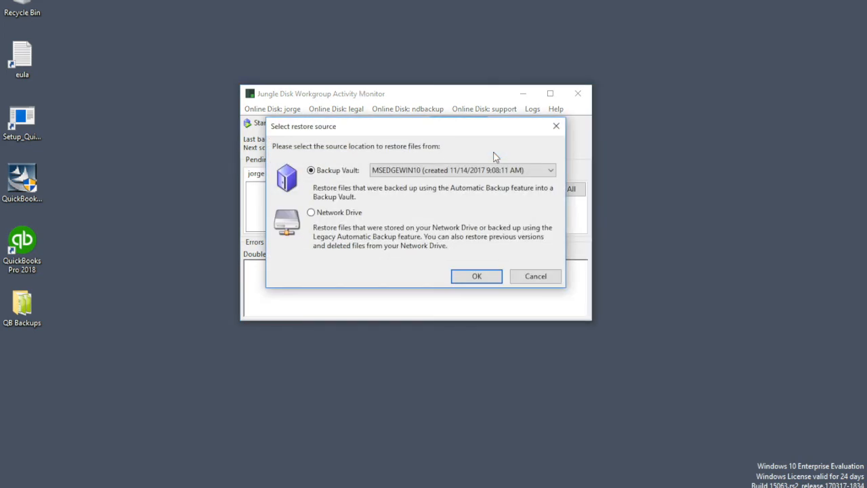
pyautogui.moveTo(341, 239)
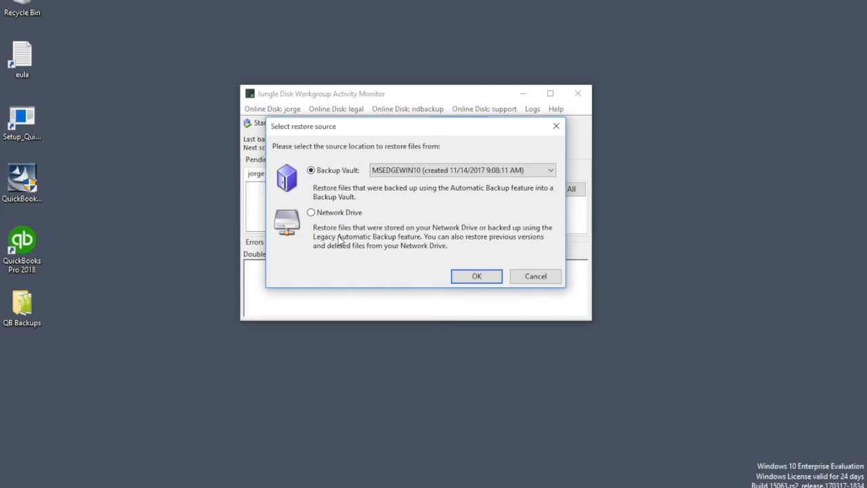
pyautogui.moveTo(336, 241)
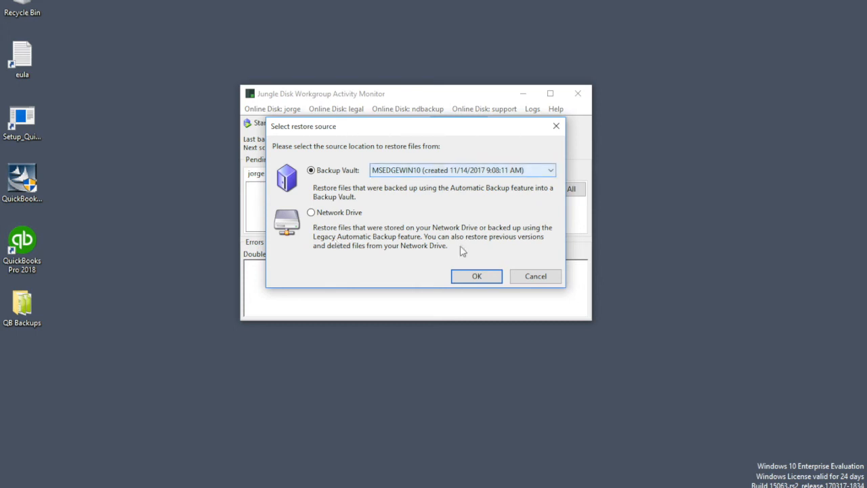
pyautogui.click(476, 276)
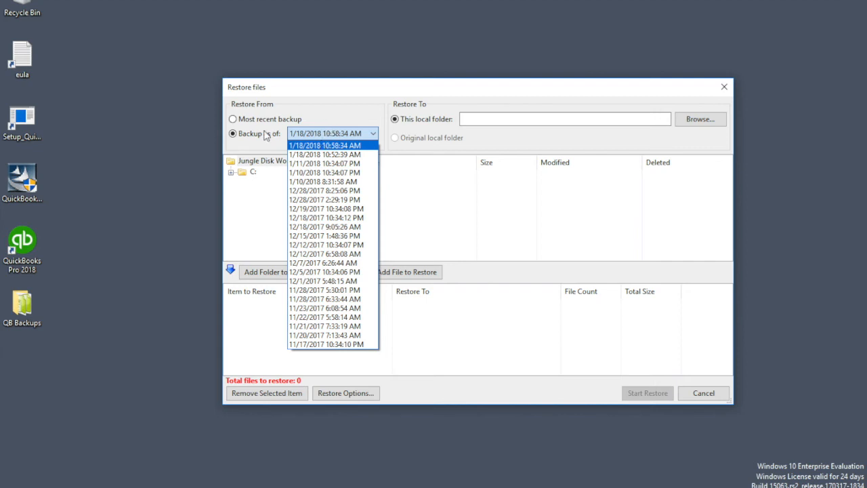
# Browse the latest backup to Desktop's QB Backups folder and list its QuickBooks files
pyautogui.click(233, 119)
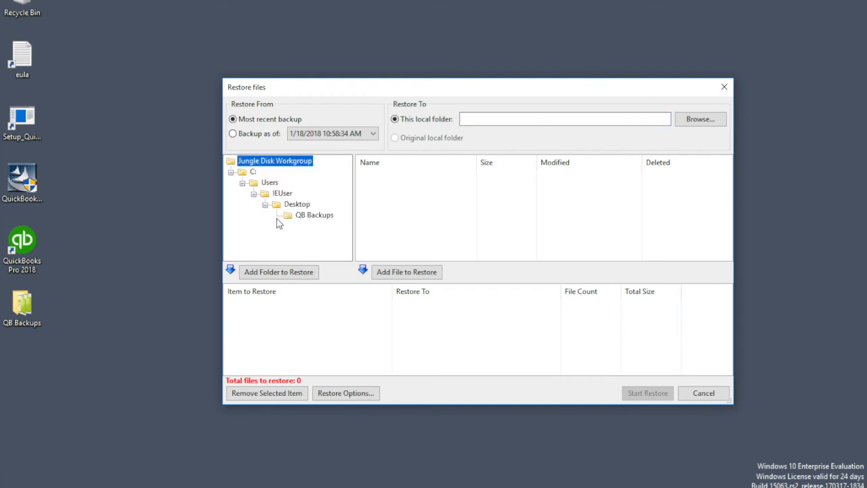
pyautogui.moveTo(259, 175)
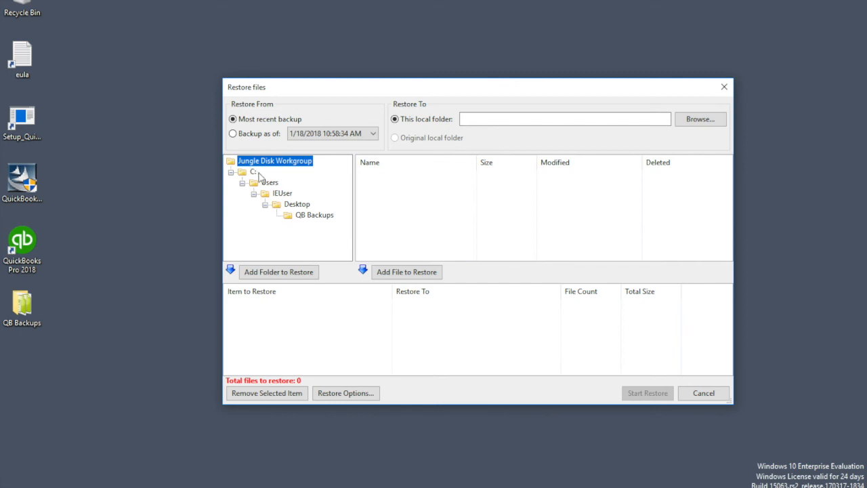
pyautogui.click(314, 214)
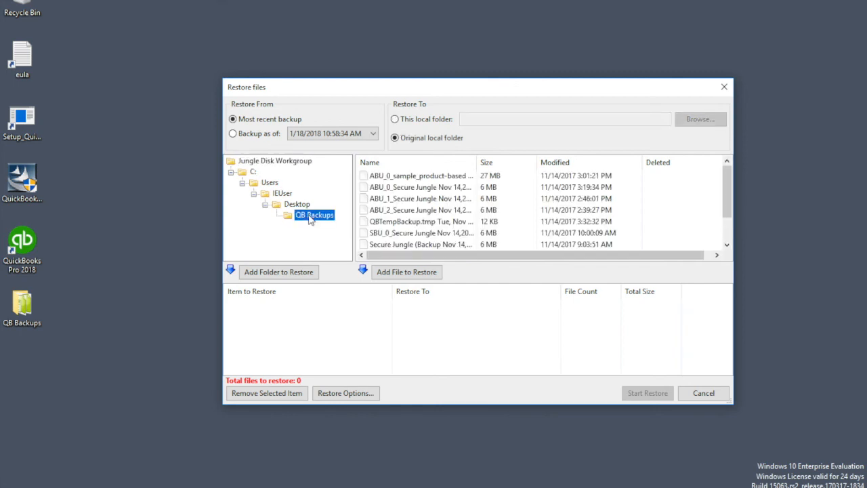
pyautogui.moveTo(271, 271)
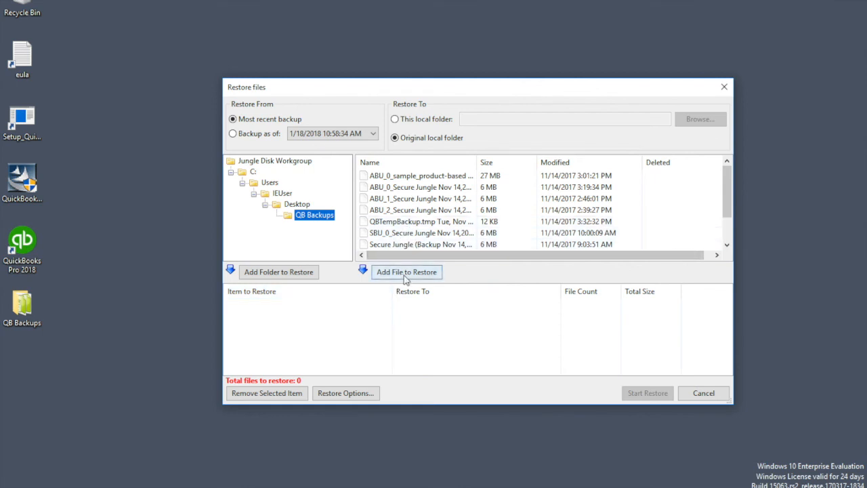
pyautogui.moveTo(324, 229)
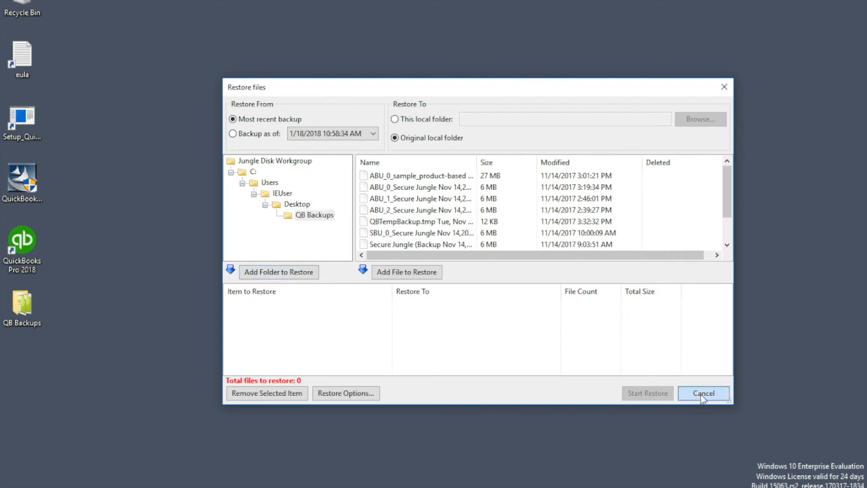
# Cancel out of Restore Files and bring up the configuration window from the Activity Monitor
pyautogui.click(703, 393)
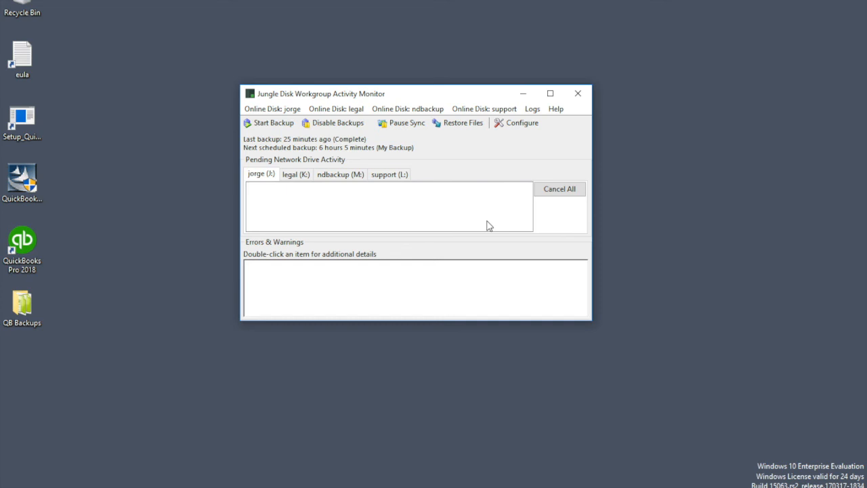
pyautogui.moveTo(528, 133)
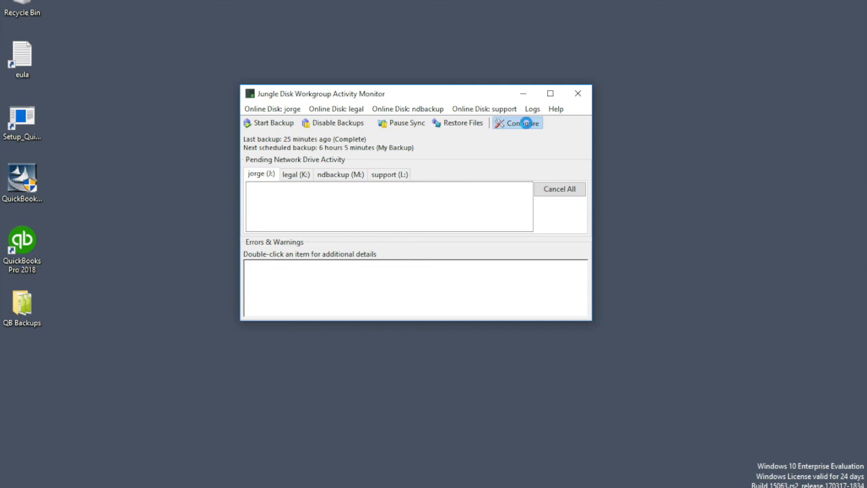
pyautogui.click(523, 122)
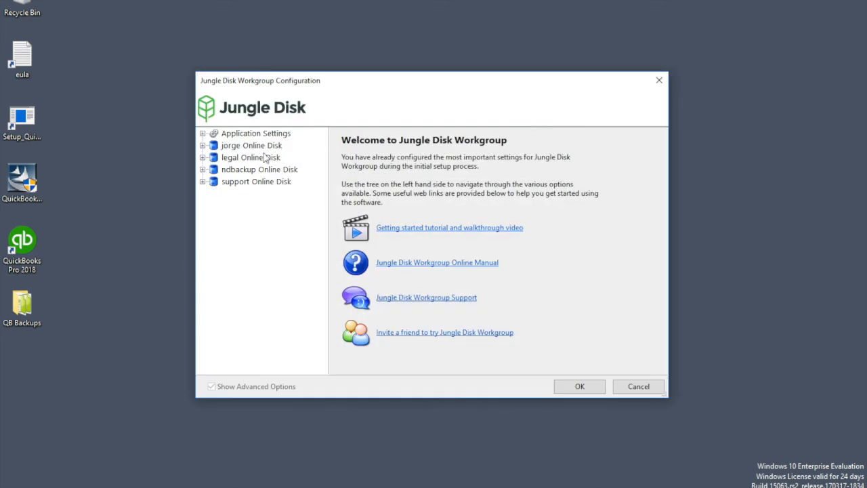
# Review Application Settings, then the jorge disk's Network Drive and MSEDGEWIN10 Backup Vault pages
pyautogui.click(254, 133)
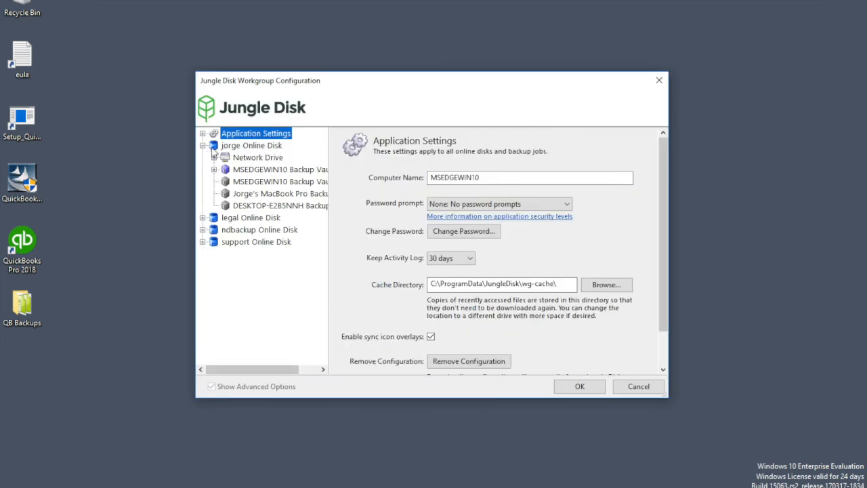
pyautogui.click(257, 157)
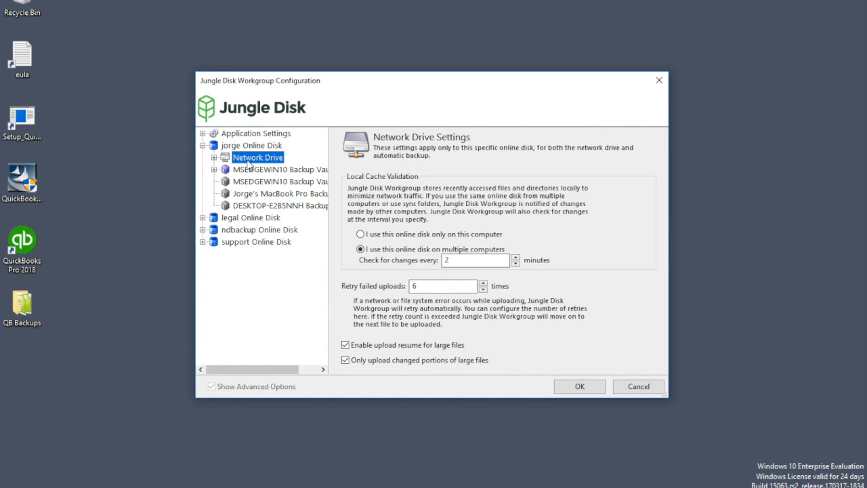
pyautogui.click(280, 168)
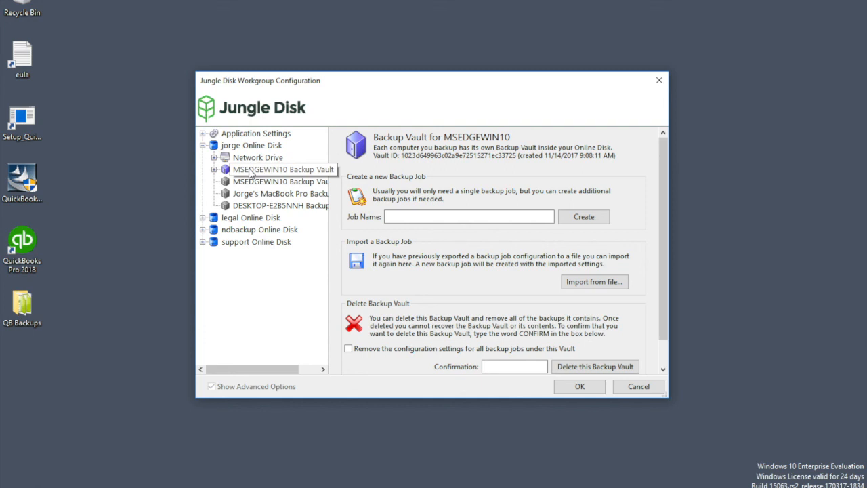
pyautogui.click(284, 170)
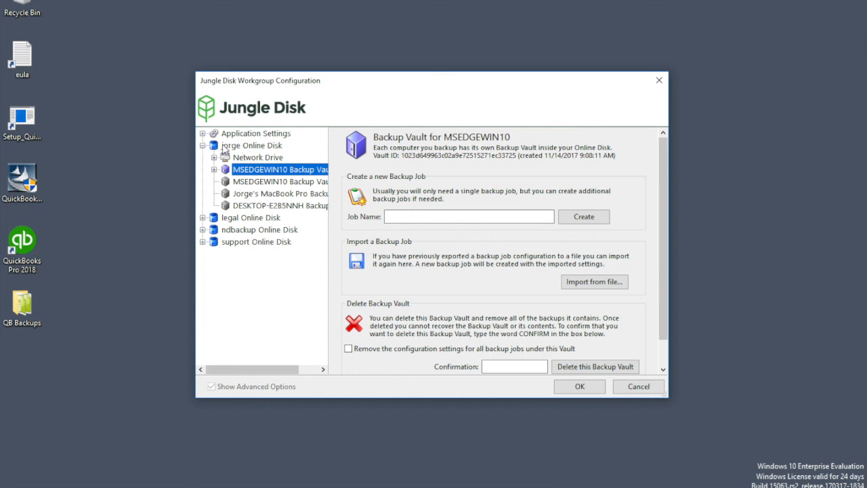
pyautogui.moveTo(238, 147)
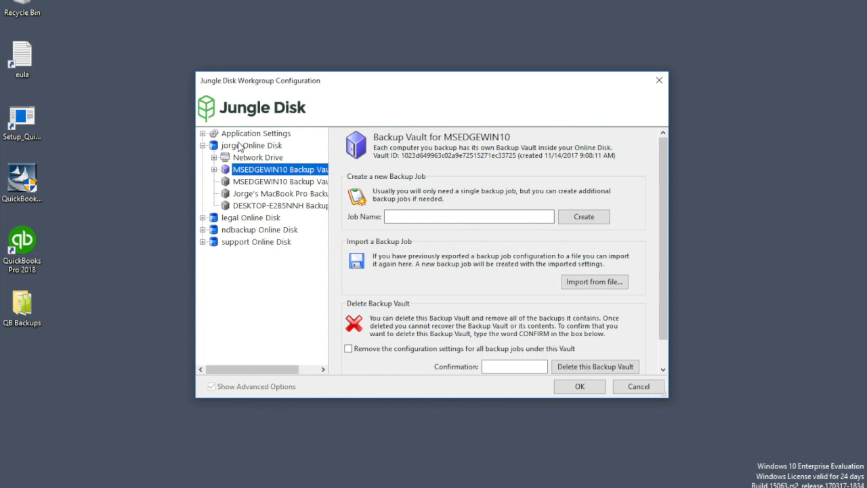